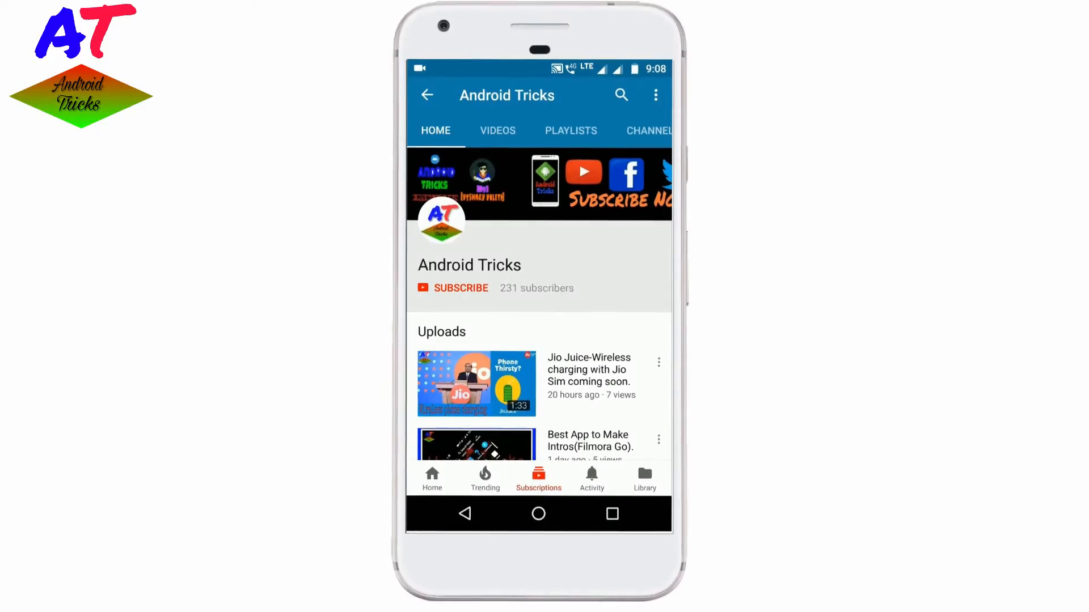
Subscribe to the Android Tricks channel from its Home tab
{"action": "left_click", "coordinate": [461, 286]}
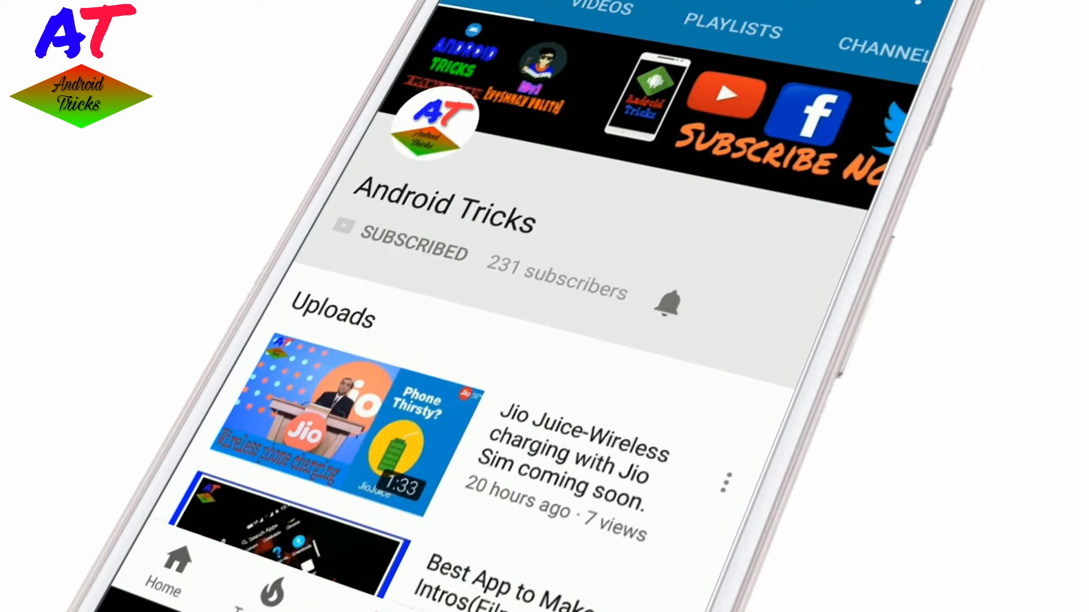
{"action": "left_click", "coordinate": [666, 304]}
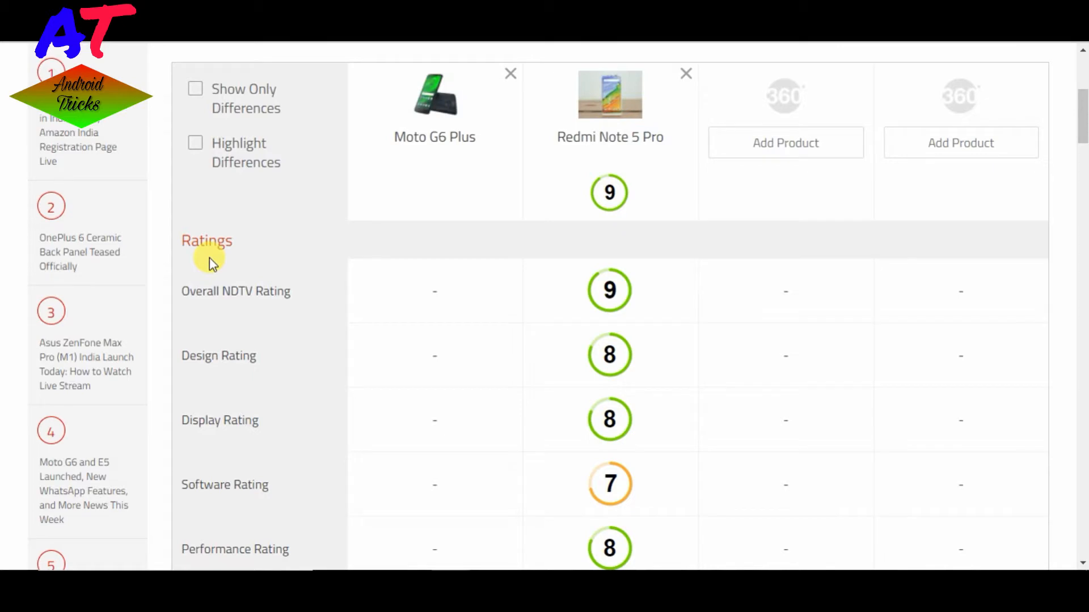
{"action": "mouse_move", "coordinate": [243, 287]}
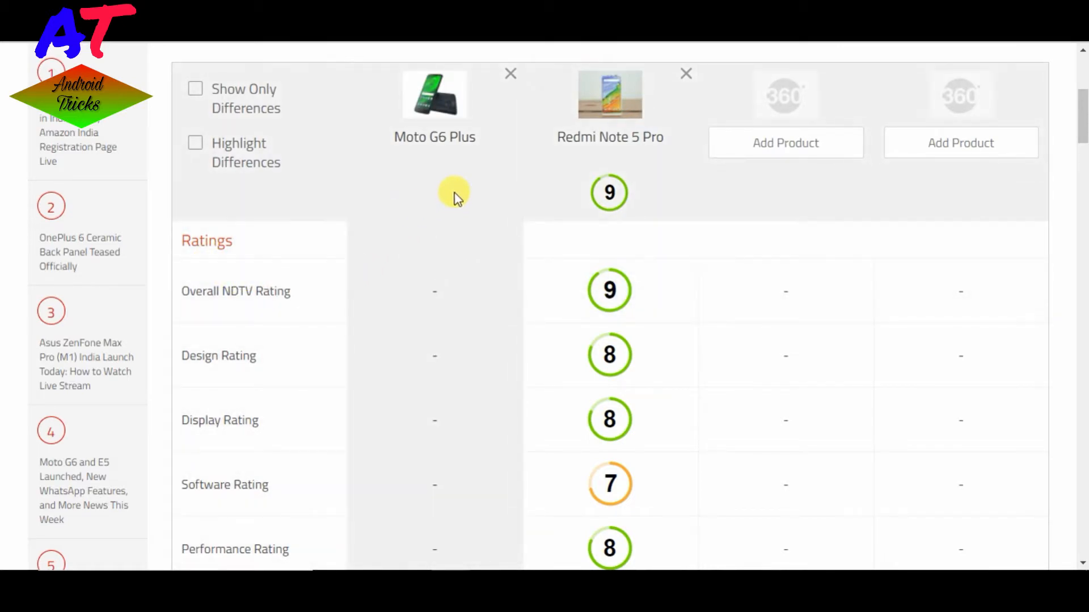
{"action": "mouse_move", "coordinate": [593, 197]}
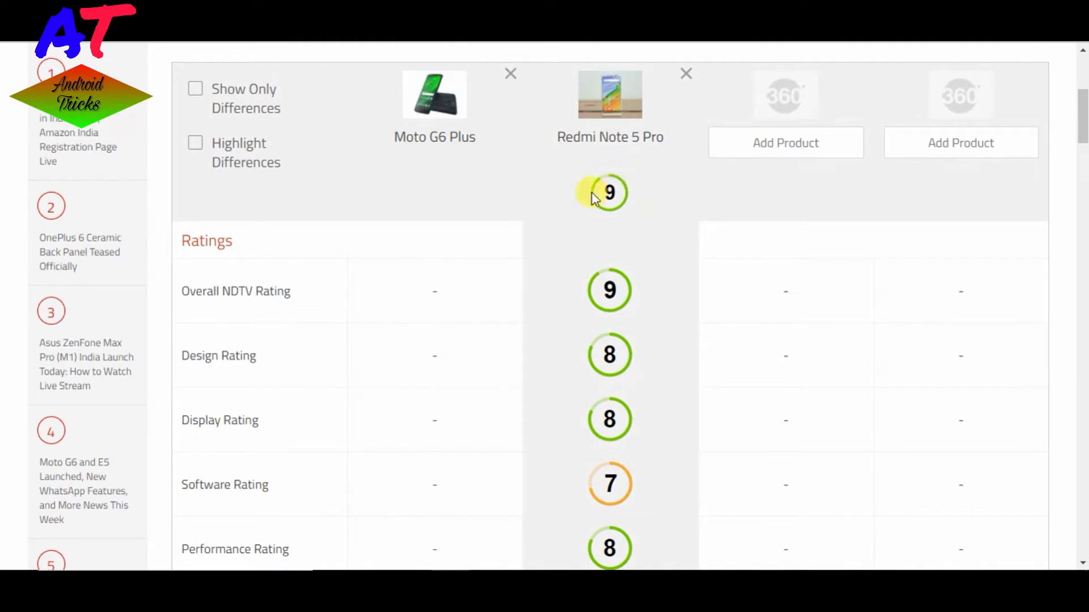
{"action": "mouse_move", "coordinate": [373, 282]}
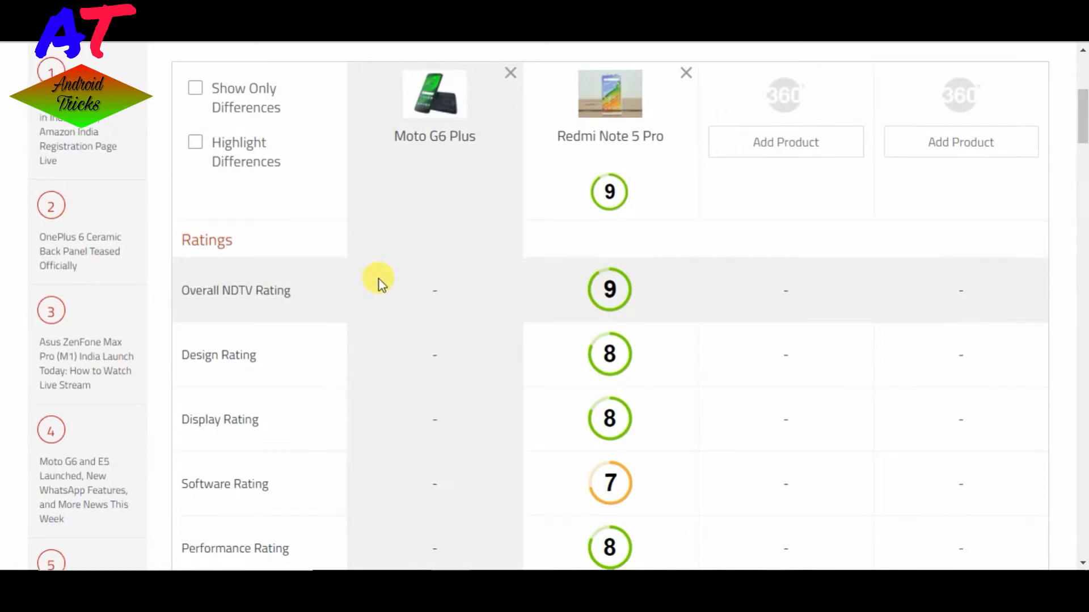
Scroll past Ratings to the General rows — weight, battery, colours, SAR — and the top of Display
{"action": "scroll", "scroll_direction": "down", "scroll_amount": 3}
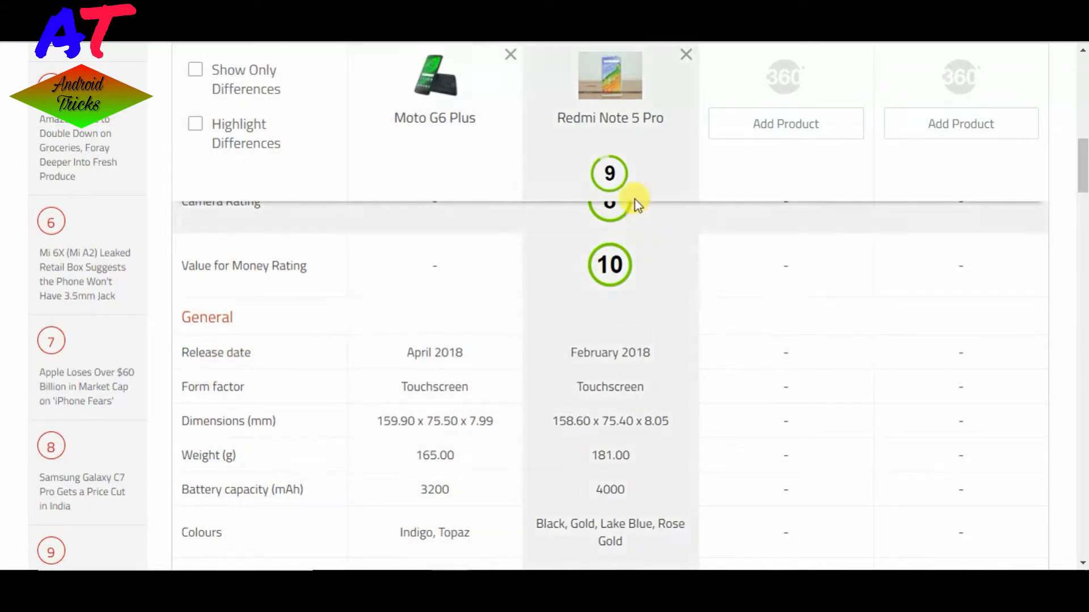
{"action": "mouse_move", "coordinate": [601, 394]}
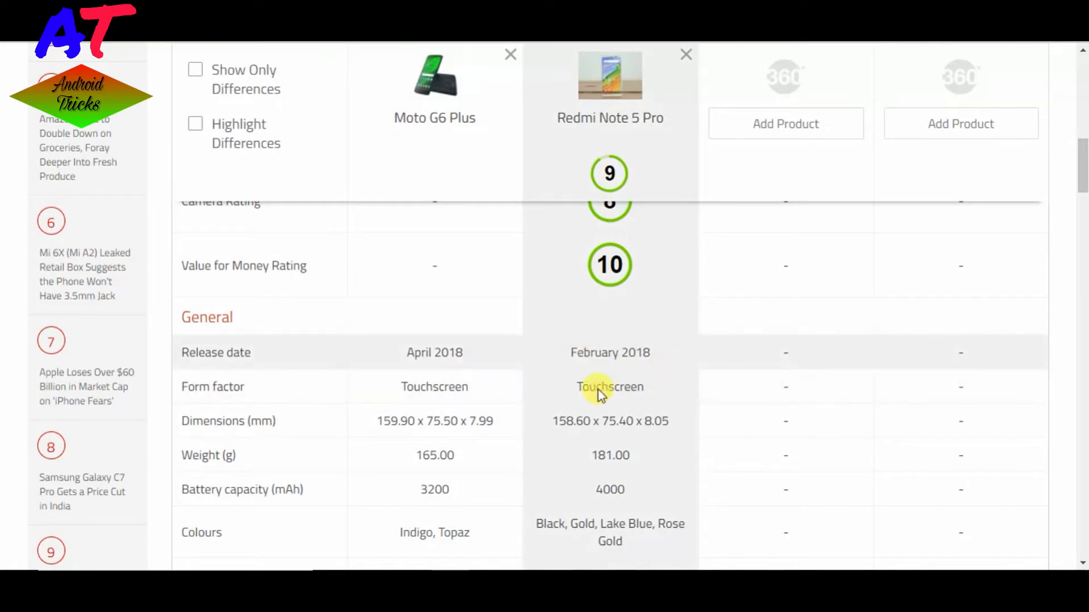
{"action": "mouse_move", "coordinate": [239, 403]}
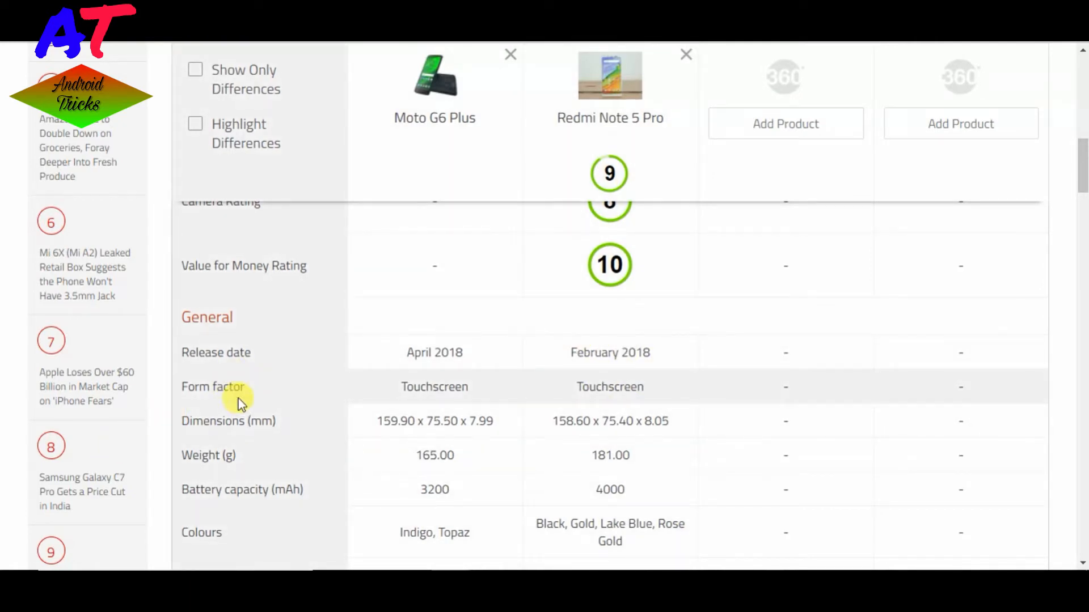
{"action": "mouse_move", "coordinate": [243, 444]}
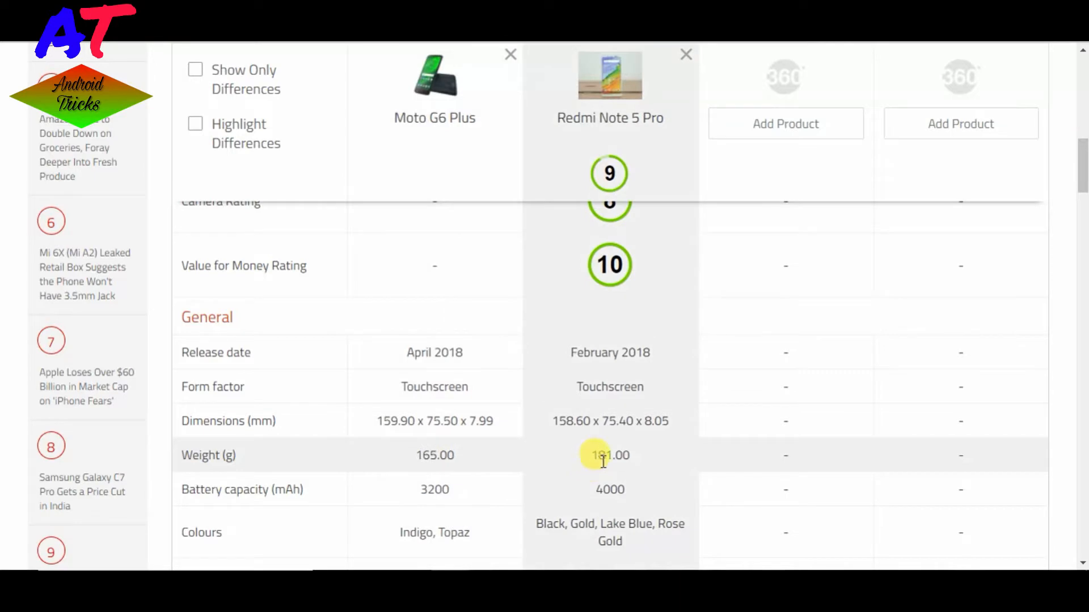
{"action": "mouse_move", "coordinate": [613, 236]}
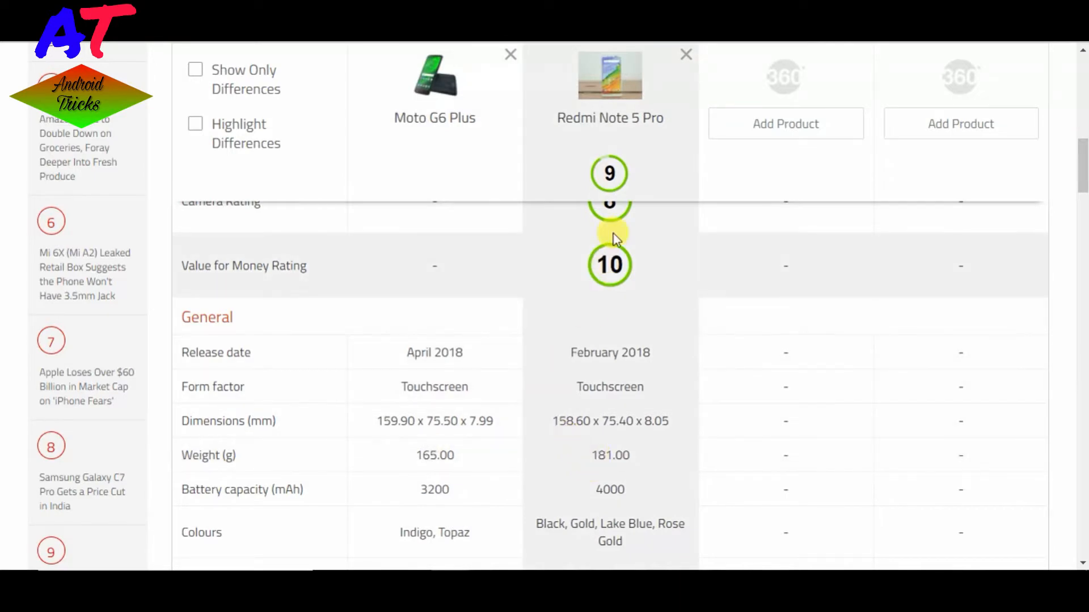
{"action": "mouse_move", "coordinate": [270, 510]}
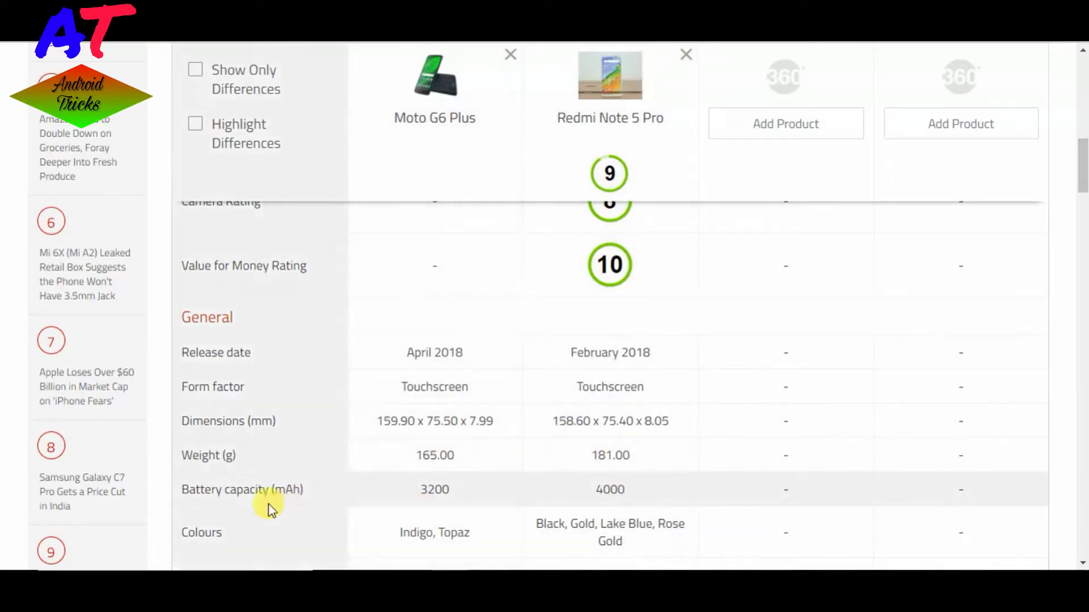
{"action": "mouse_move", "coordinate": [320, 500]}
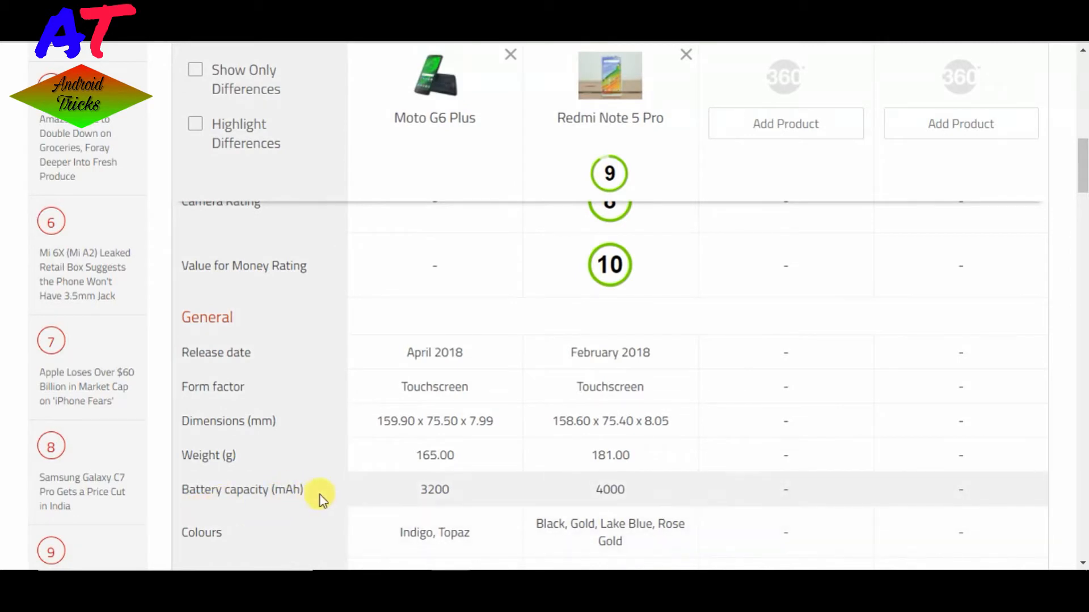
{"action": "mouse_move", "coordinate": [463, 504]}
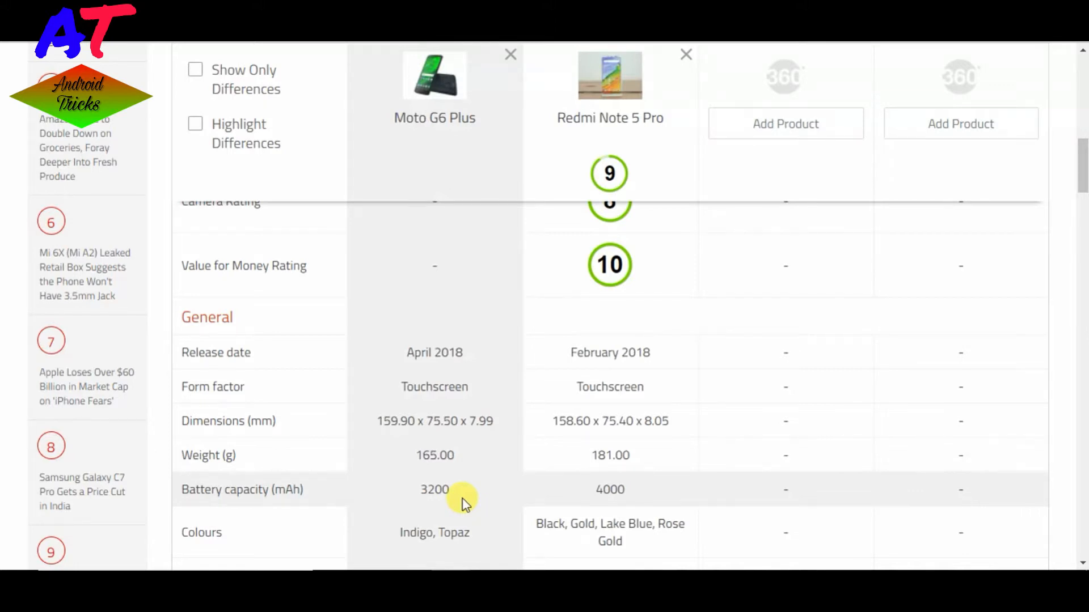
{"action": "mouse_move", "coordinate": [610, 506]}
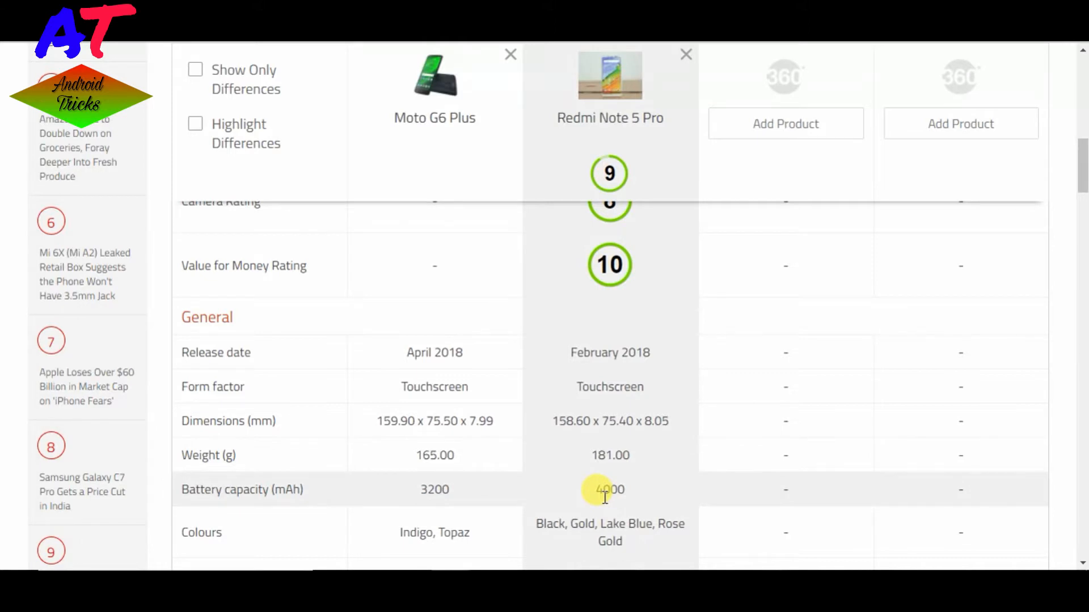
{"action": "mouse_move", "coordinate": [606, 511]}
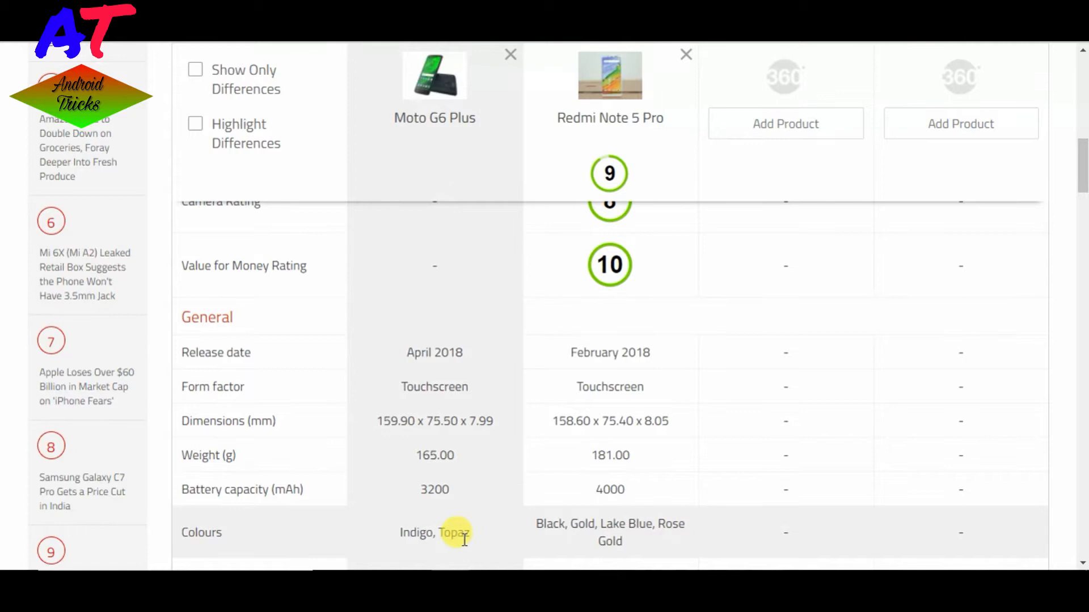
{"action": "mouse_move", "coordinate": [595, 533]}
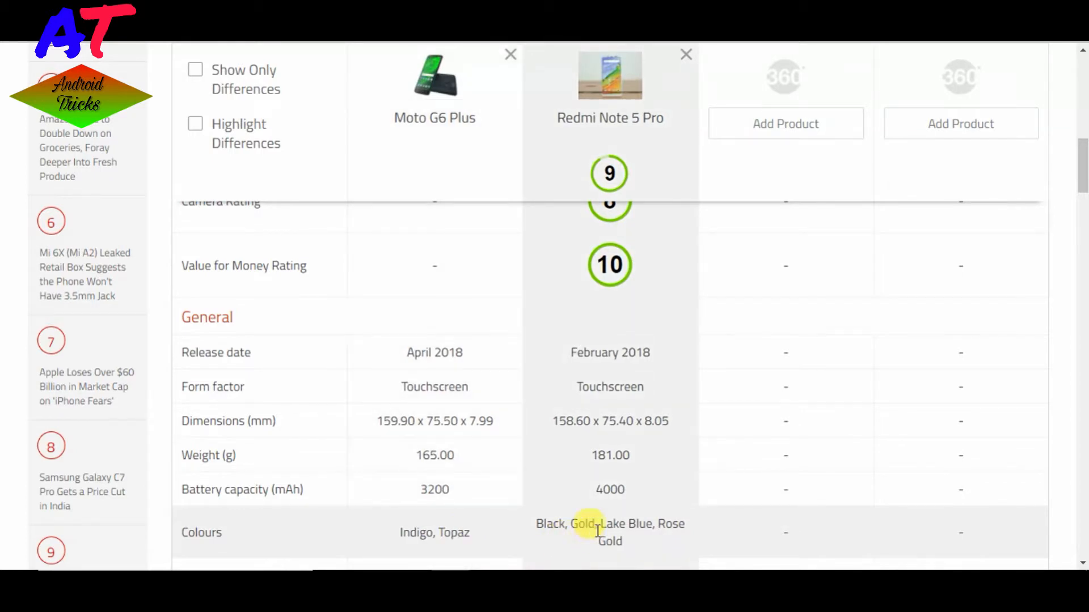
{"action": "scroll", "scroll_direction": "down", "scroll_amount": 3}
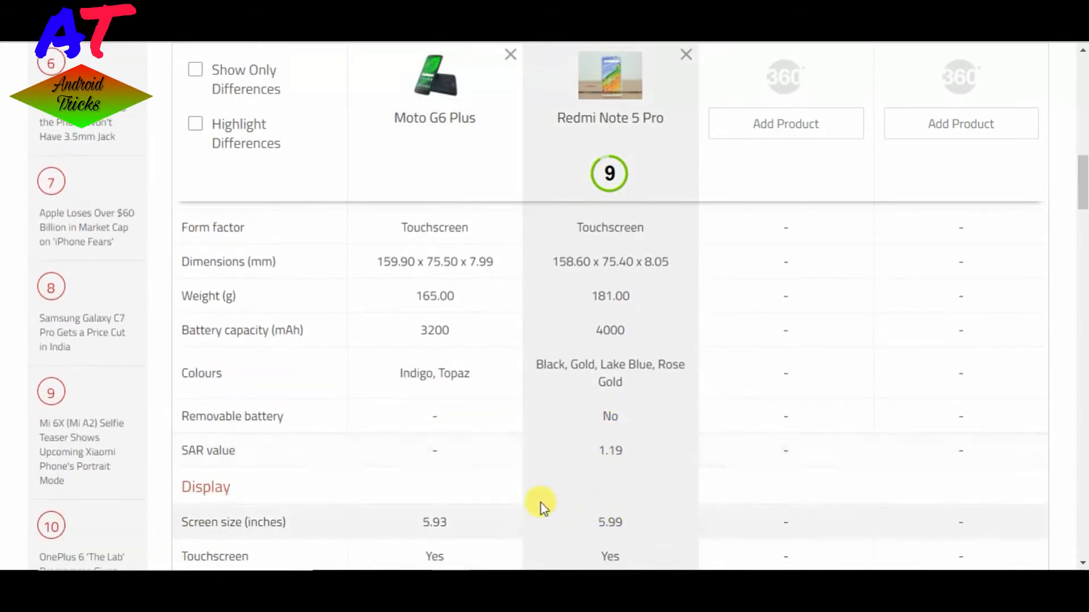
{"action": "mouse_move", "coordinate": [368, 427]}
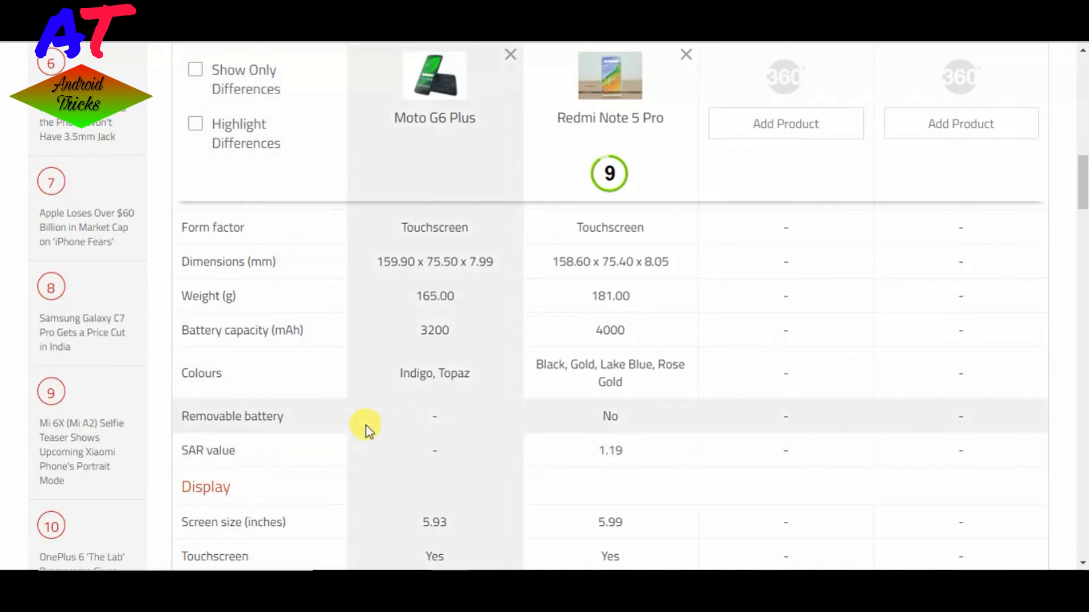
{"action": "mouse_move", "coordinate": [441, 416]}
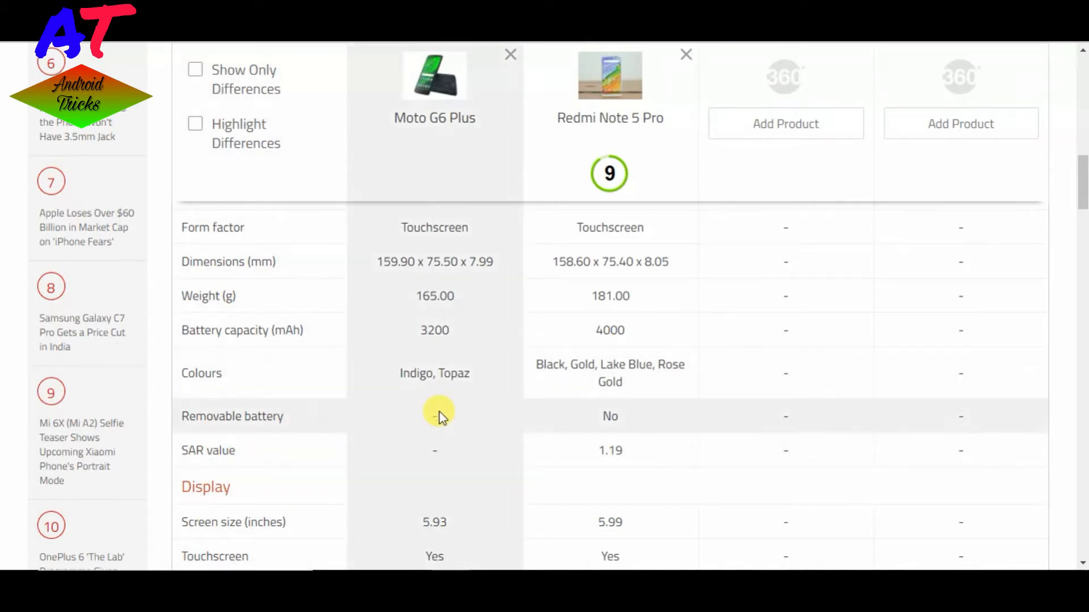
Scroll to the Hardware rows: processor, RAM, internal and expandable storage for both phones
{"action": "scroll", "scroll_direction": "down", "scroll_amount": 3}
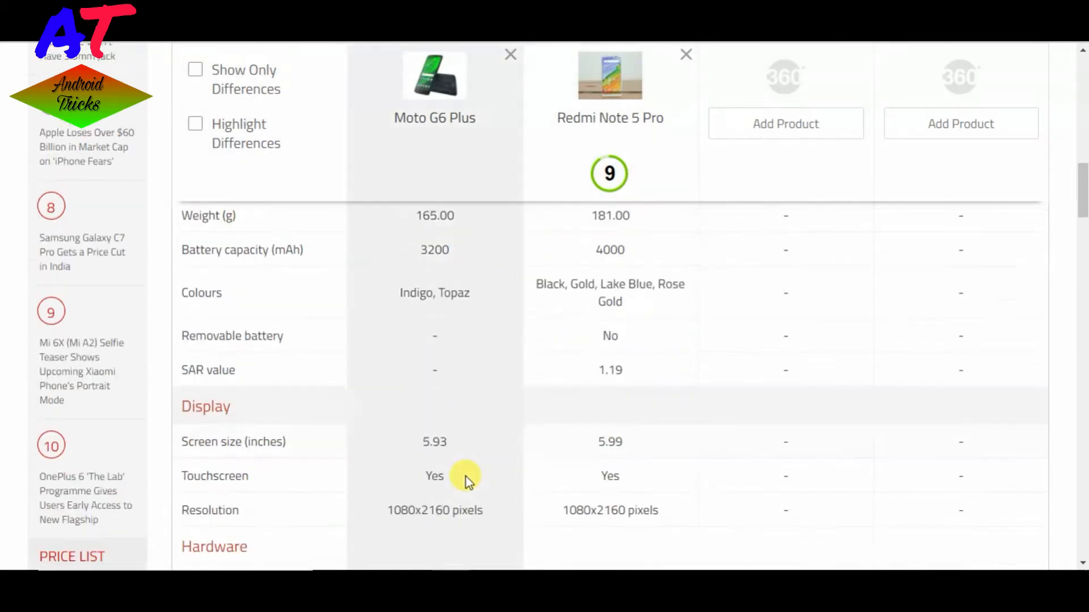
{"action": "scroll", "scroll_direction": "down", "scroll_amount": 3}
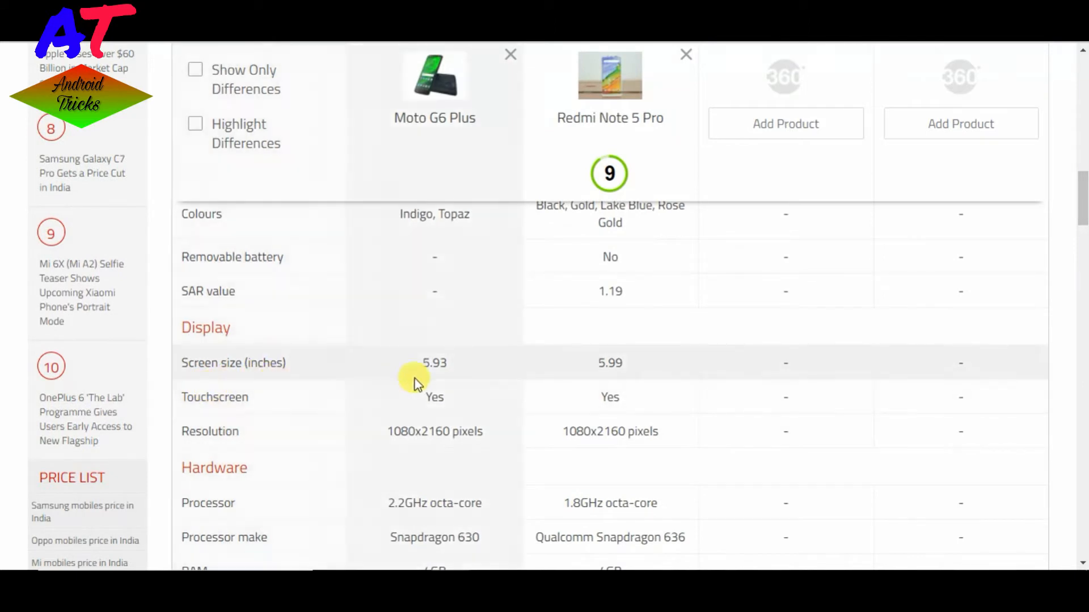
{"action": "mouse_move", "coordinate": [612, 363]}
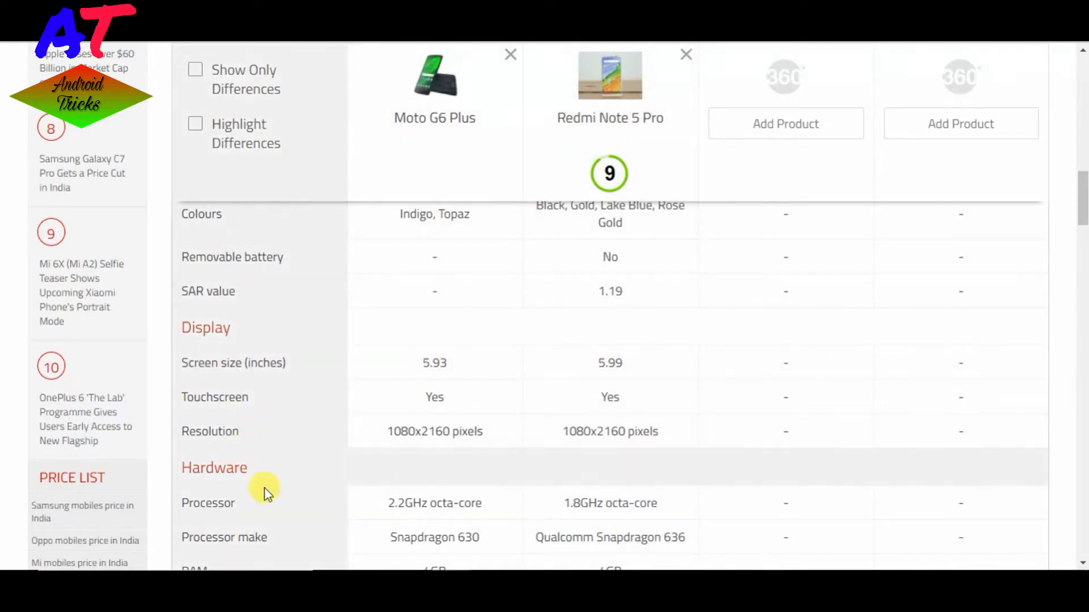
{"action": "scroll", "scroll_direction": "down", "scroll_amount": 3}
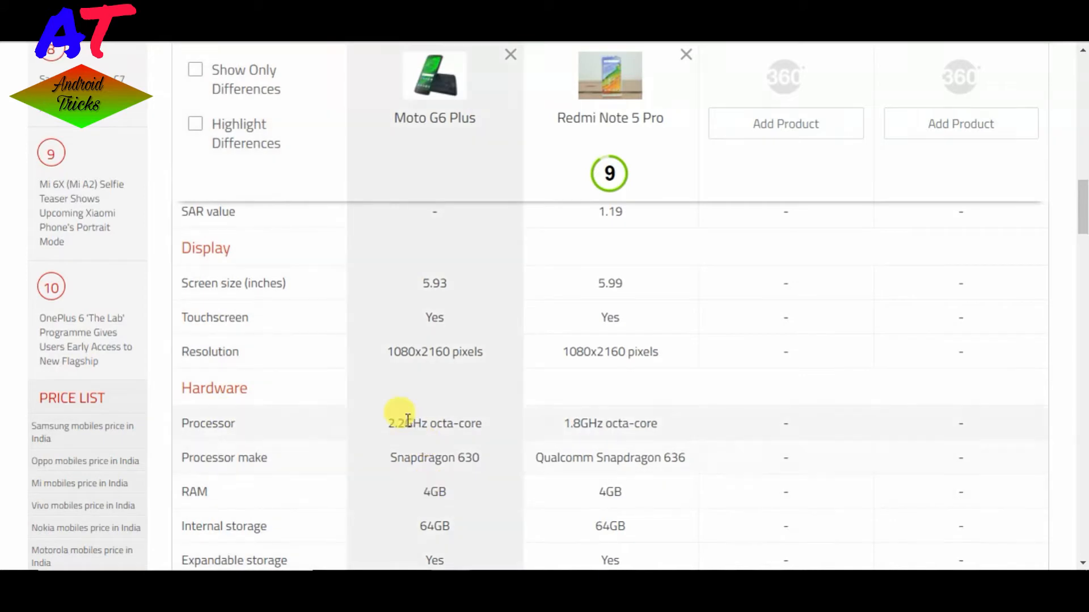
{"action": "mouse_move", "coordinate": [535, 428]}
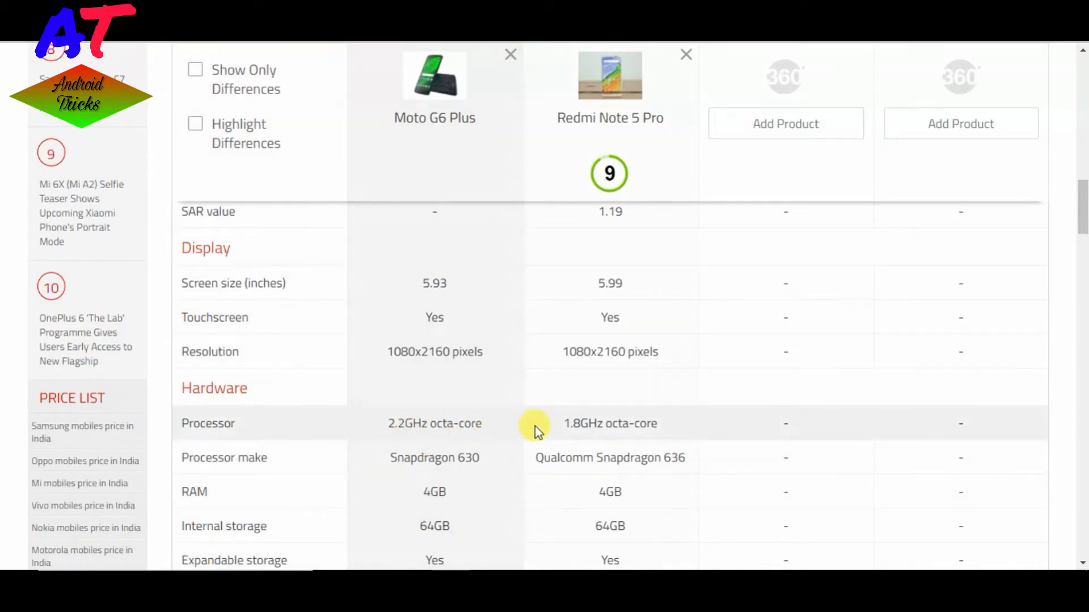
{"action": "mouse_move", "coordinate": [573, 413]}
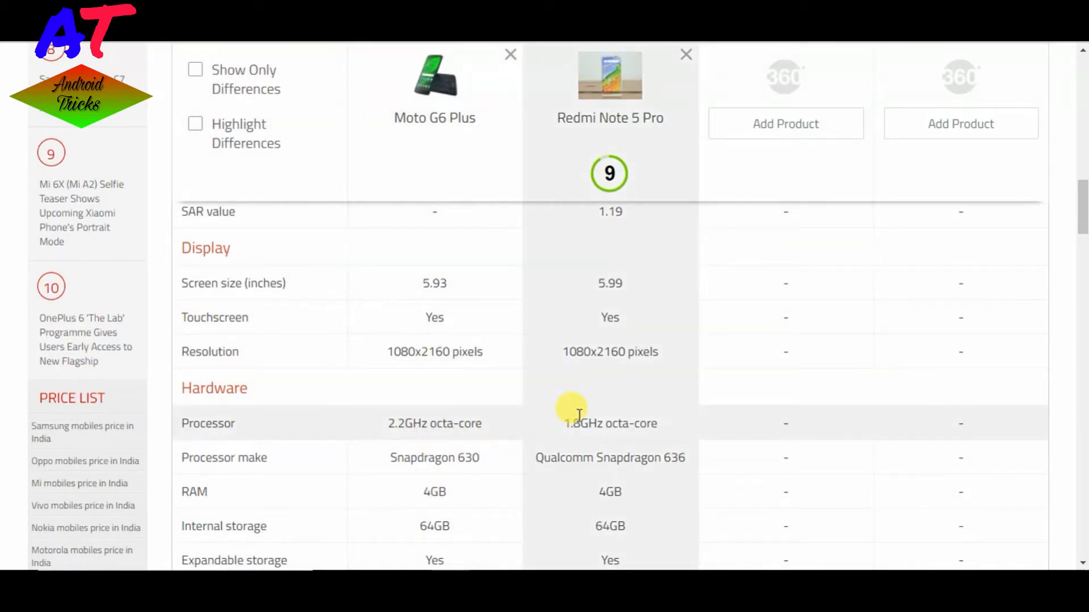
{"action": "mouse_move", "coordinate": [610, 423]}
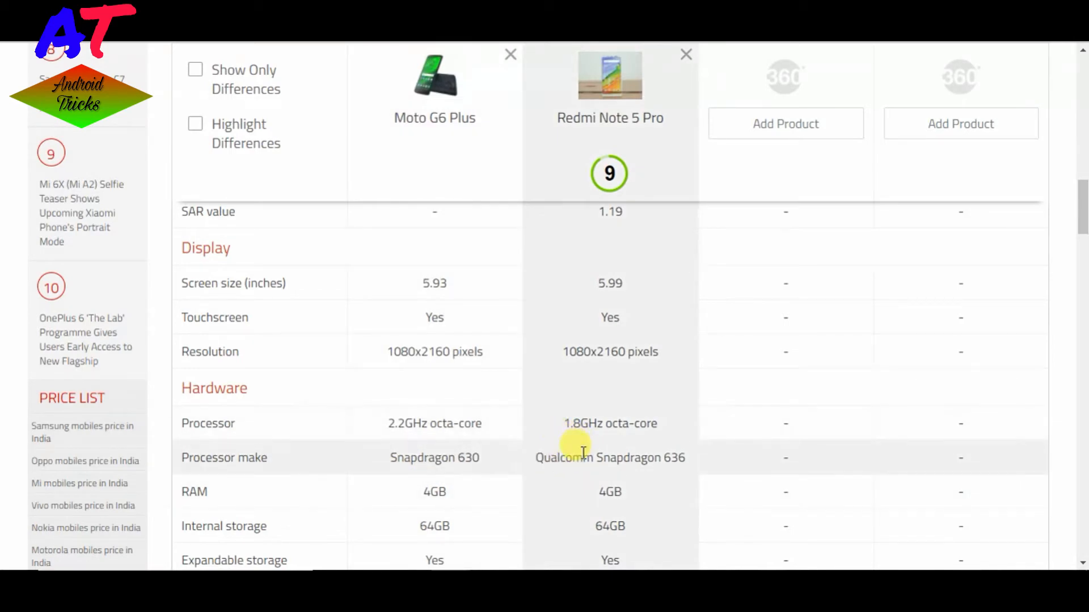
{"action": "mouse_move", "coordinate": [672, 464]}
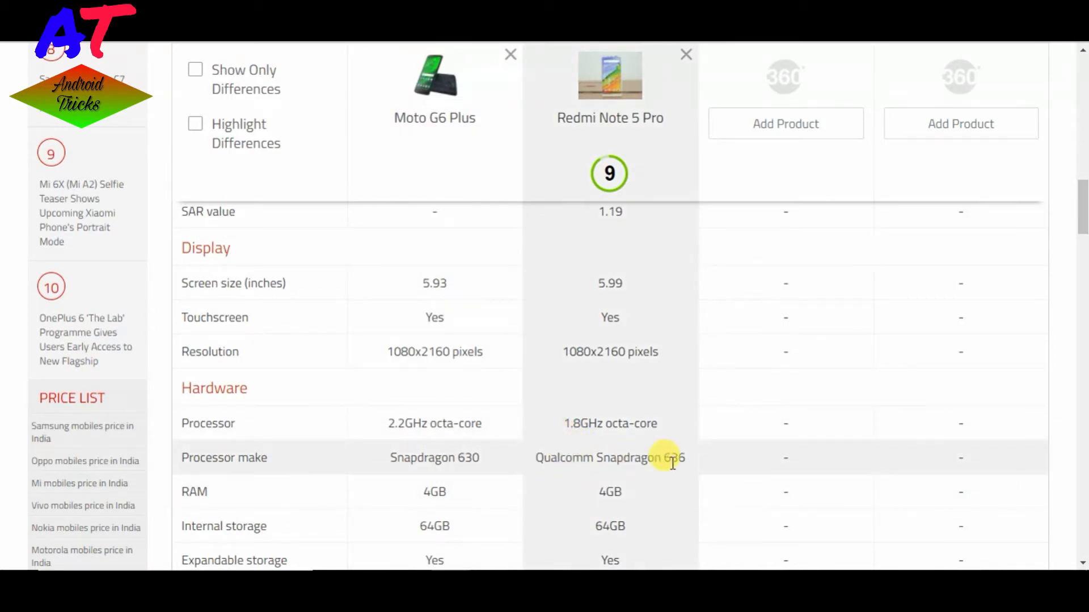
{"action": "mouse_move", "coordinate": [330, 521]}
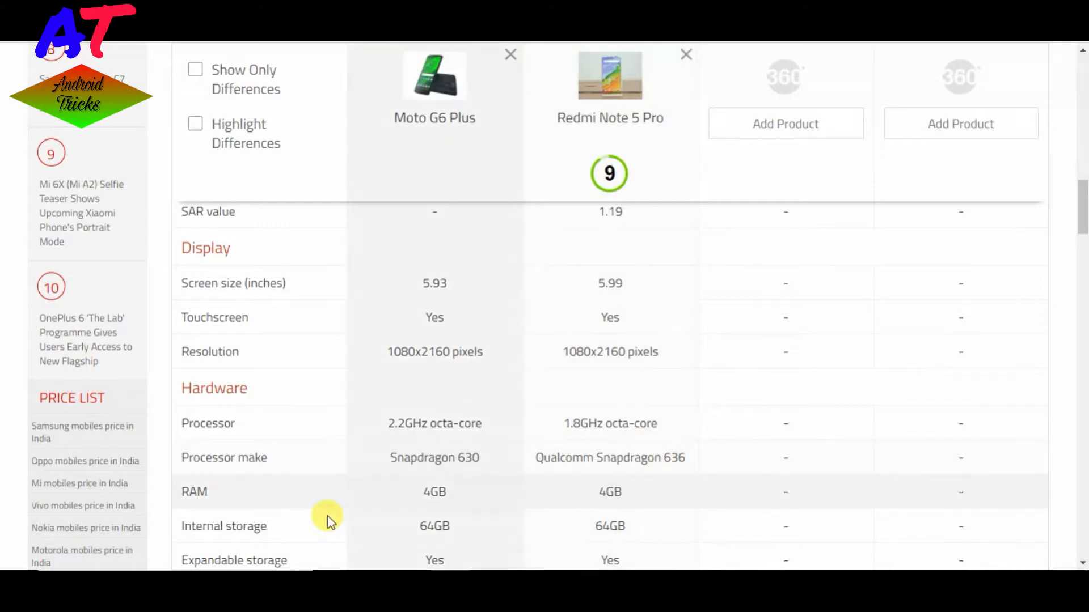
{"action": "mouse_move", "coordinate": [269, 486]}
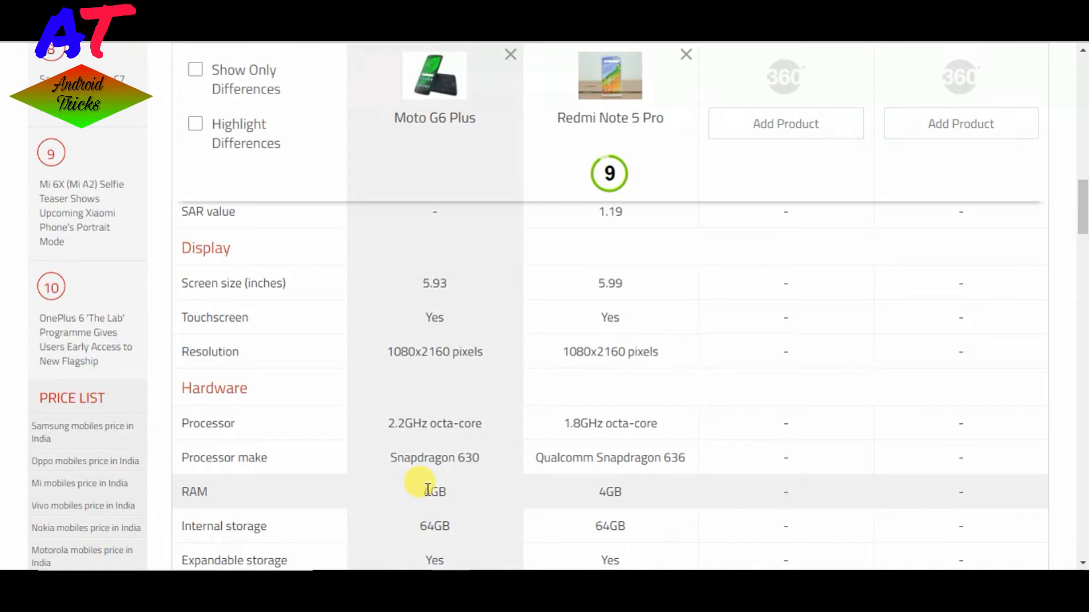
{"action": "mouse_move", "coordinate": [552, 560]}
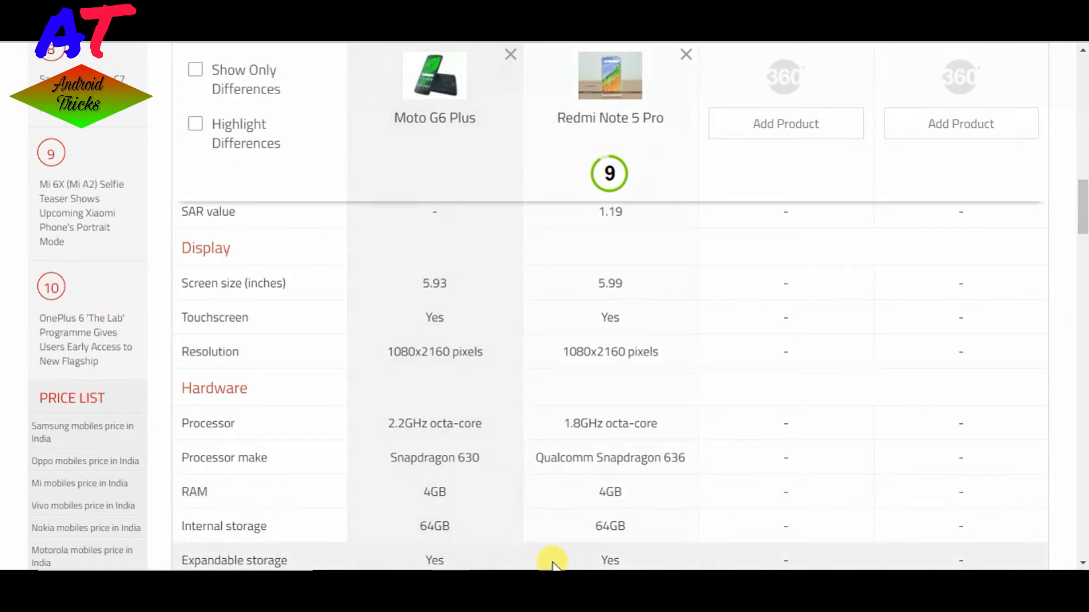
{"action": "mouse_move", "coordinate": [481, 507]}
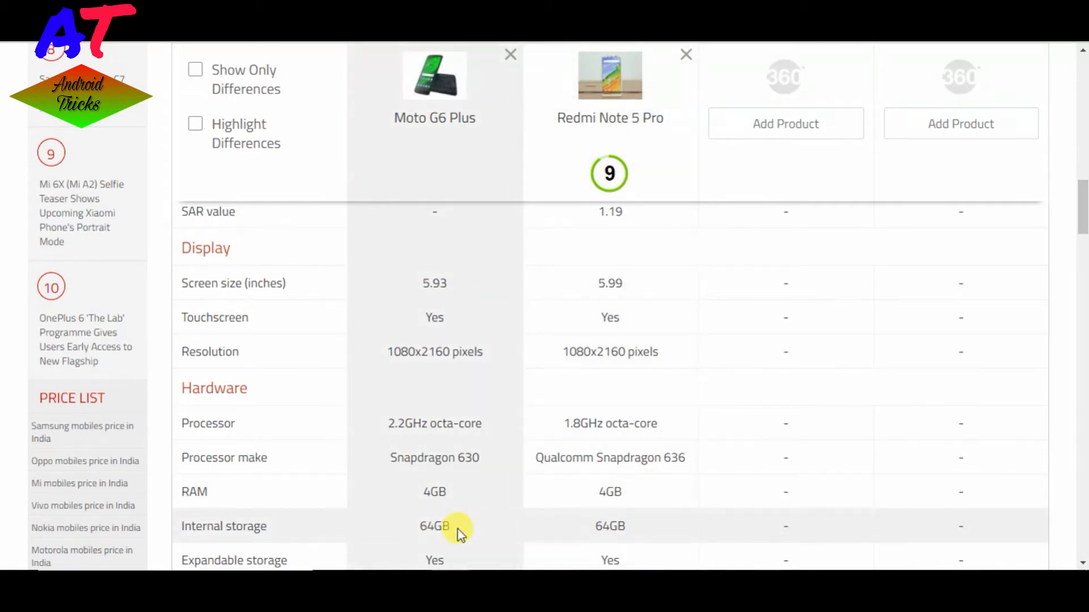
{"action": "mouse_move", "coordinate": [434, 531]}
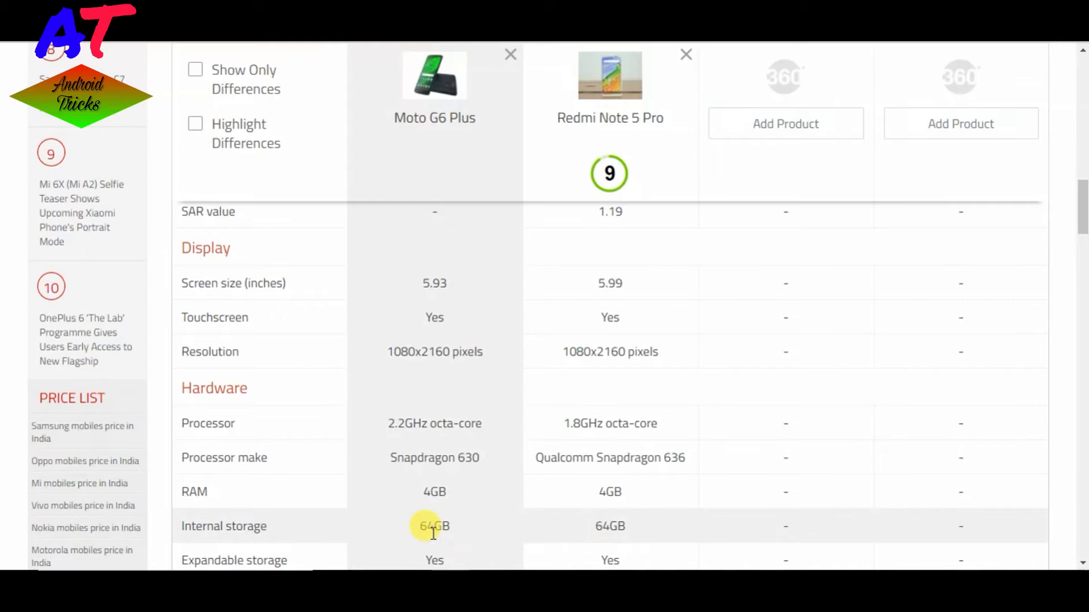
{"action": "mouse_move", "coordinate": [597, 534]}
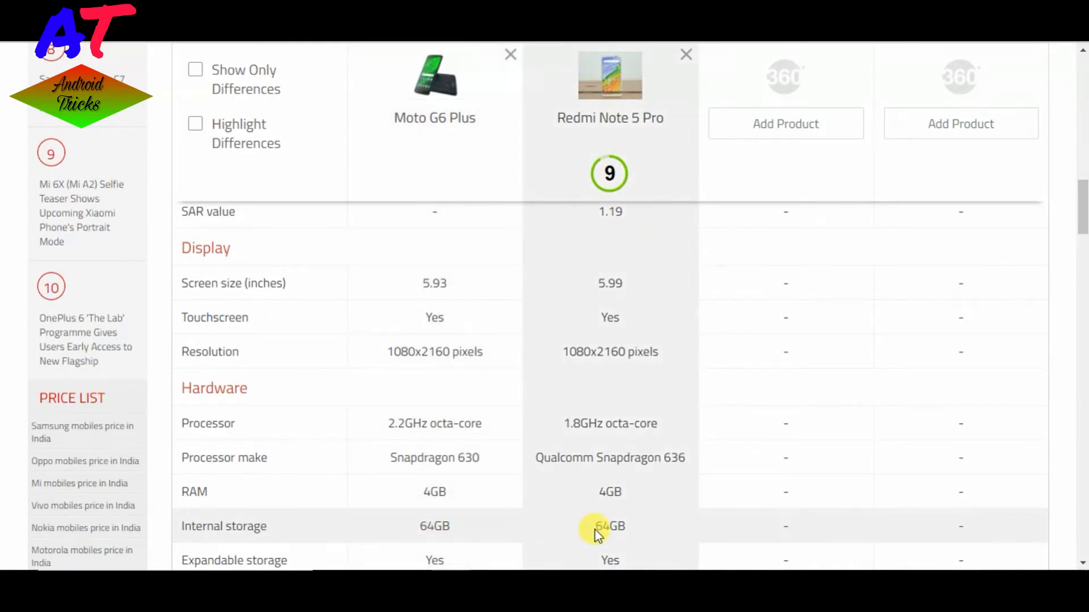
{"action": "scroll", "scroll_direction": "down", "scroll_amount": 3}
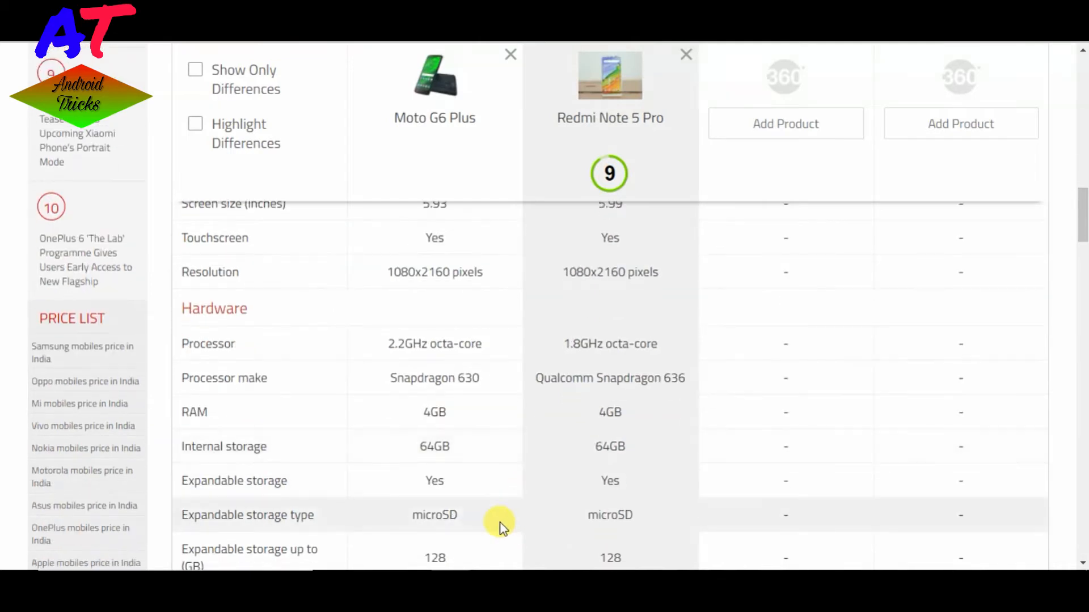
{"action": "mouse_move", "coordinate": [526, 484]}
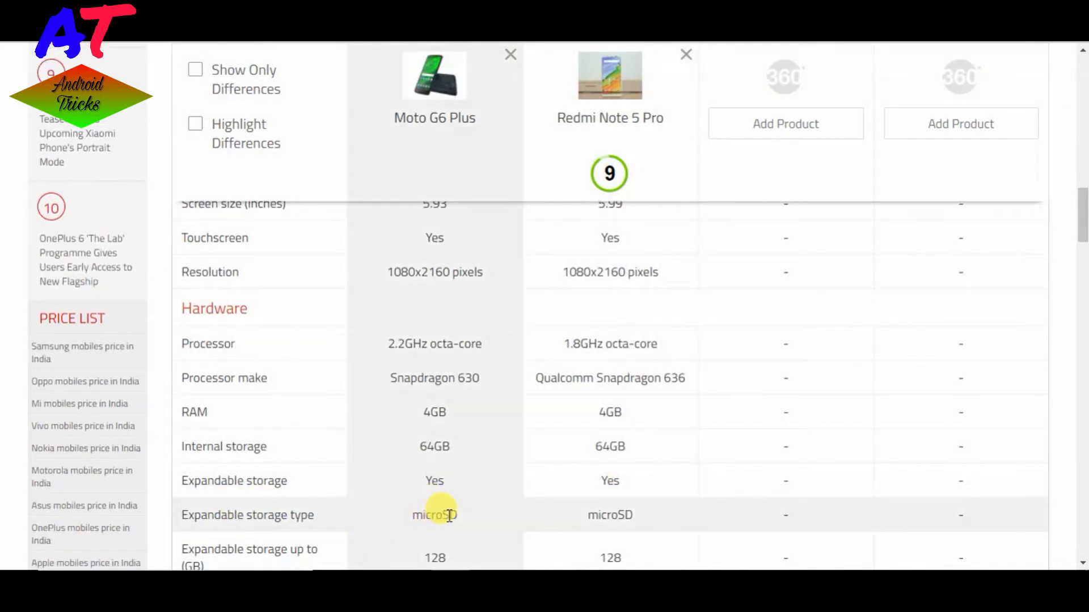
Scroll to the Camera rows showing rear and front camera megapixels and flash
{"action": "scroll", "scroll_direction": "down", "scroll_amount": 3}
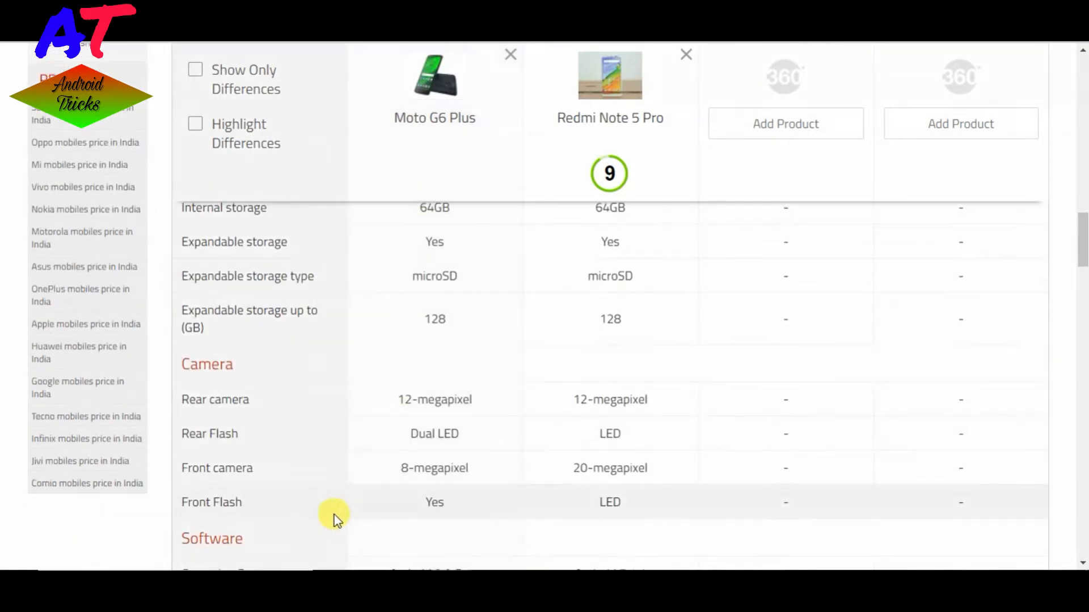
{"action": "mouse_move", "coordinate": [386, 493]}
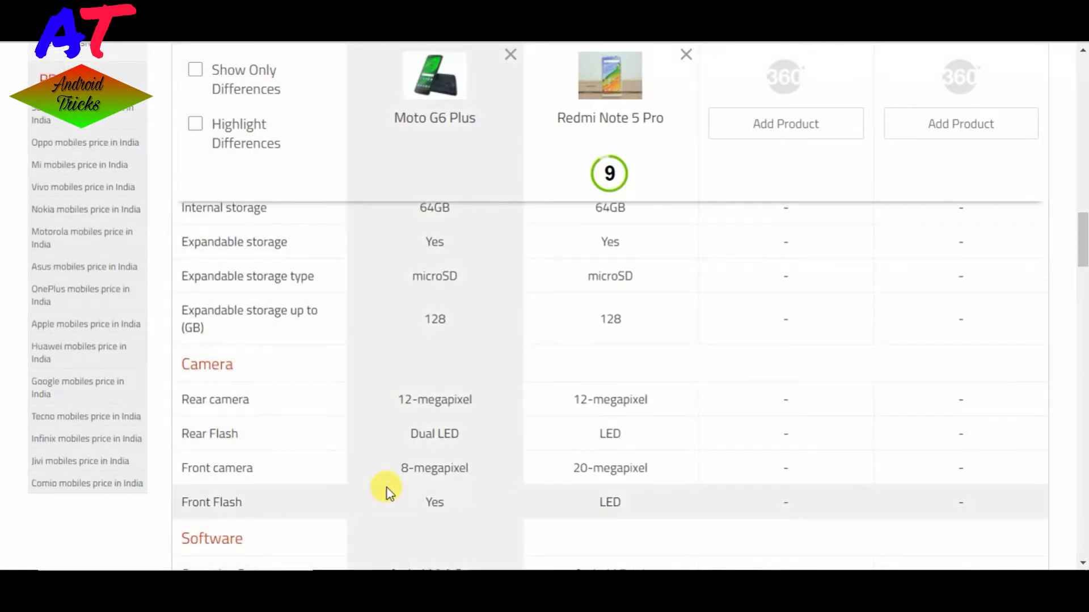
{"action": "mouse_move", "coordinate": [448, 427]}
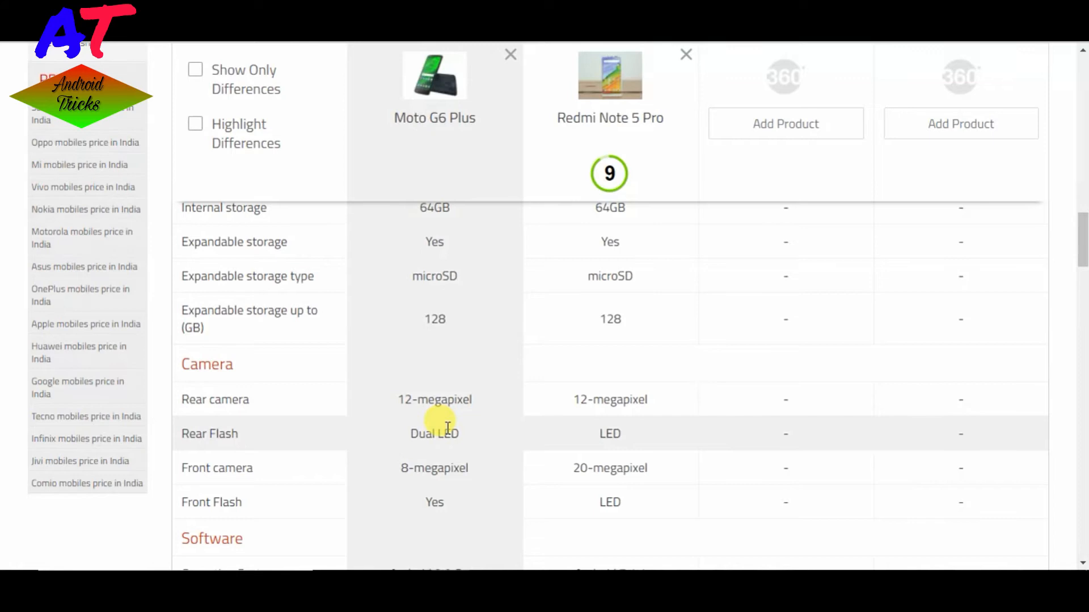
{"action": "mouse_move", "coordinate": [519, 406]}
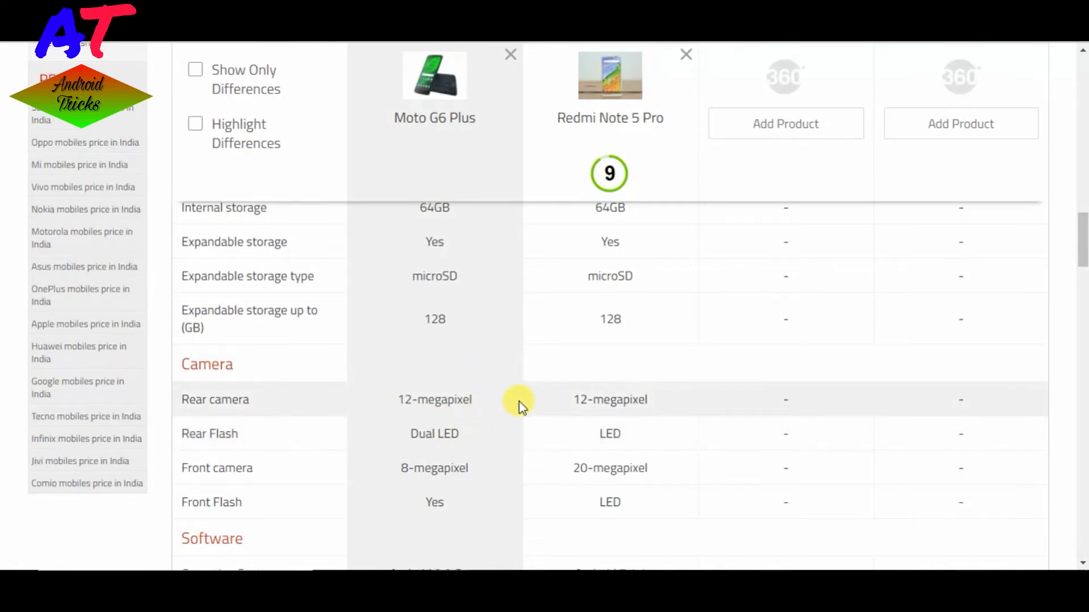
{"action": "mouse_move", "coordinate": [586, 399]}
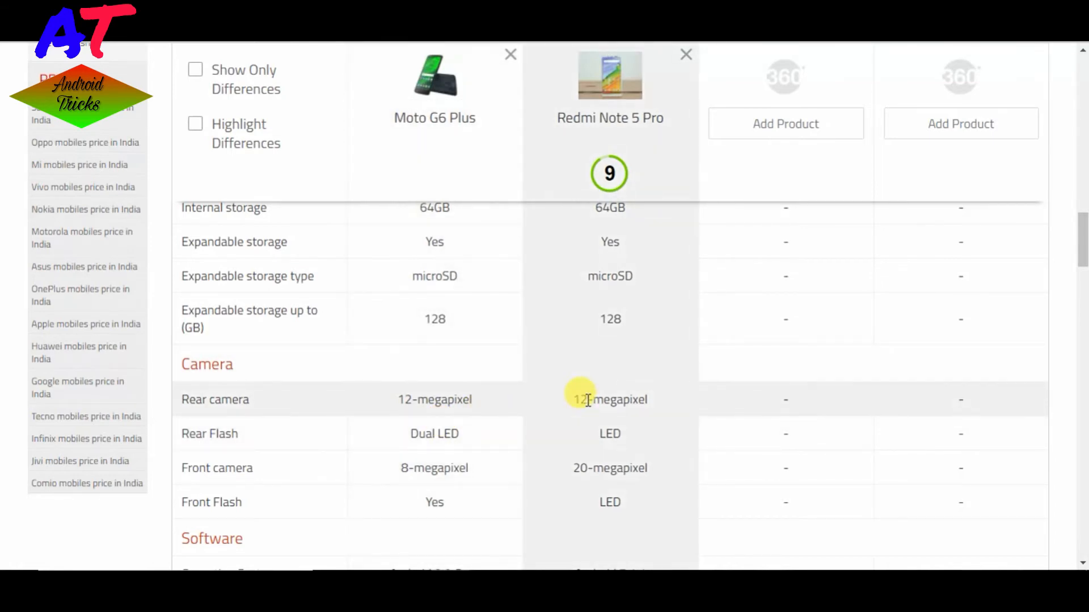
{"action": "mouse_move", "coordinate": [547, 429]}
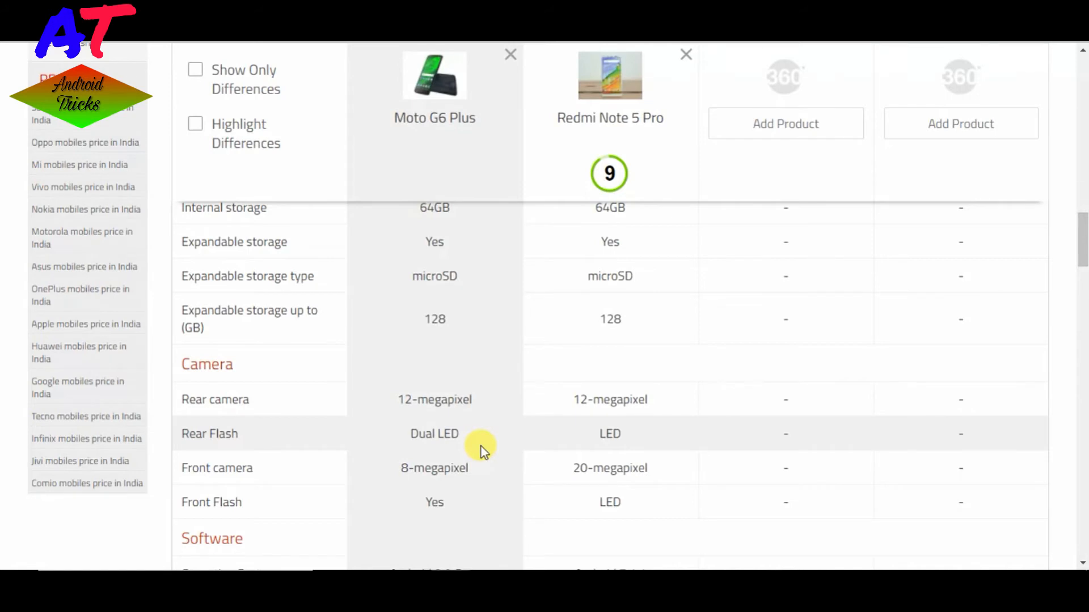
{"action": "mouse_move", "coordinate": [610, 433]}
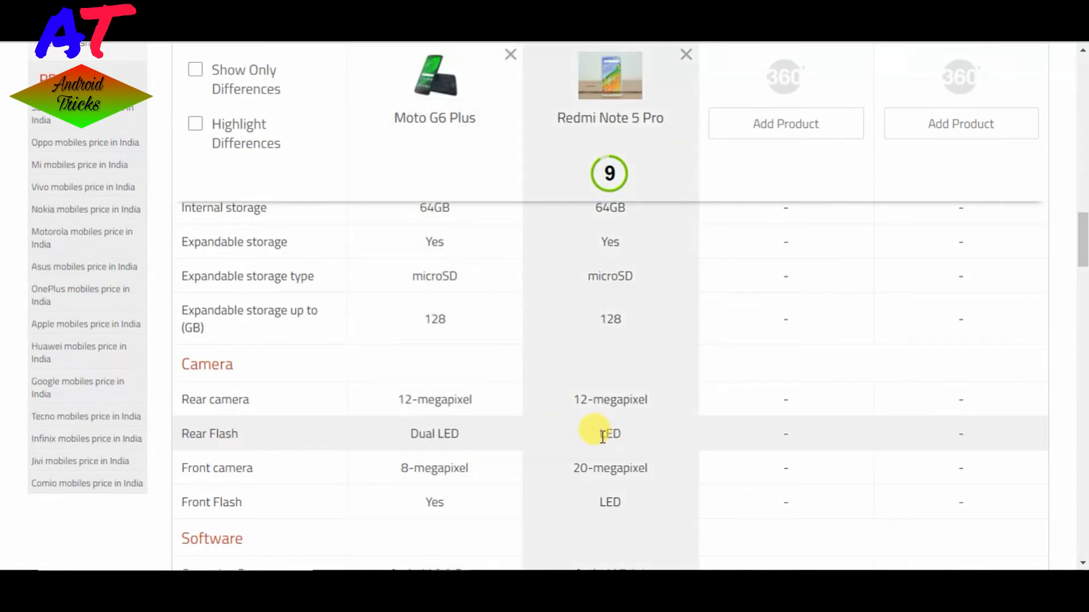
{"action": "mouse_move", "coordinate": [510, 271]}
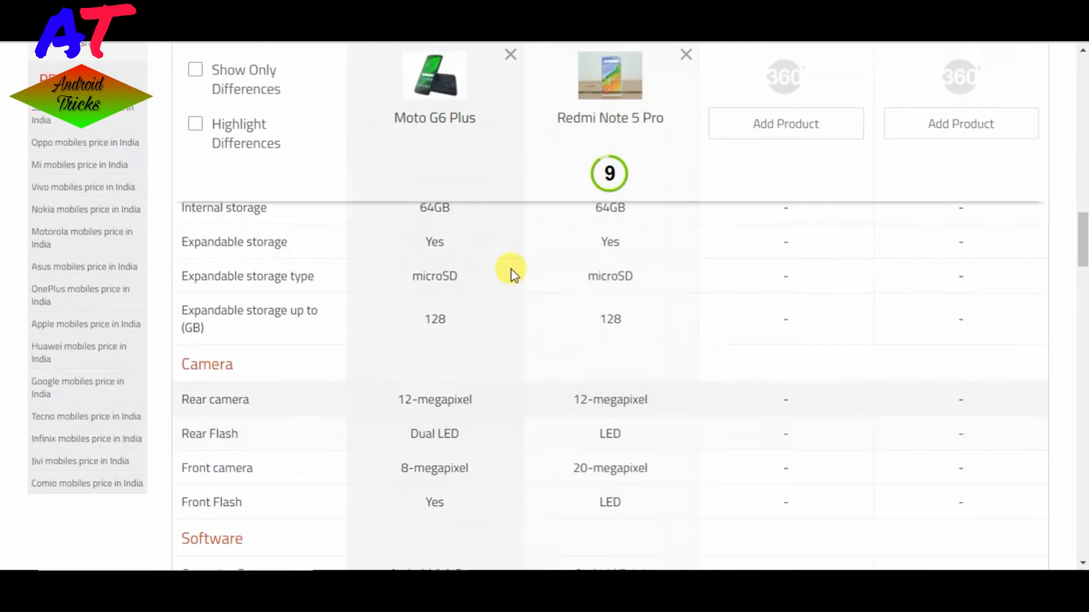
{"action": "mouse_move", "coordinate": [425, 429]}
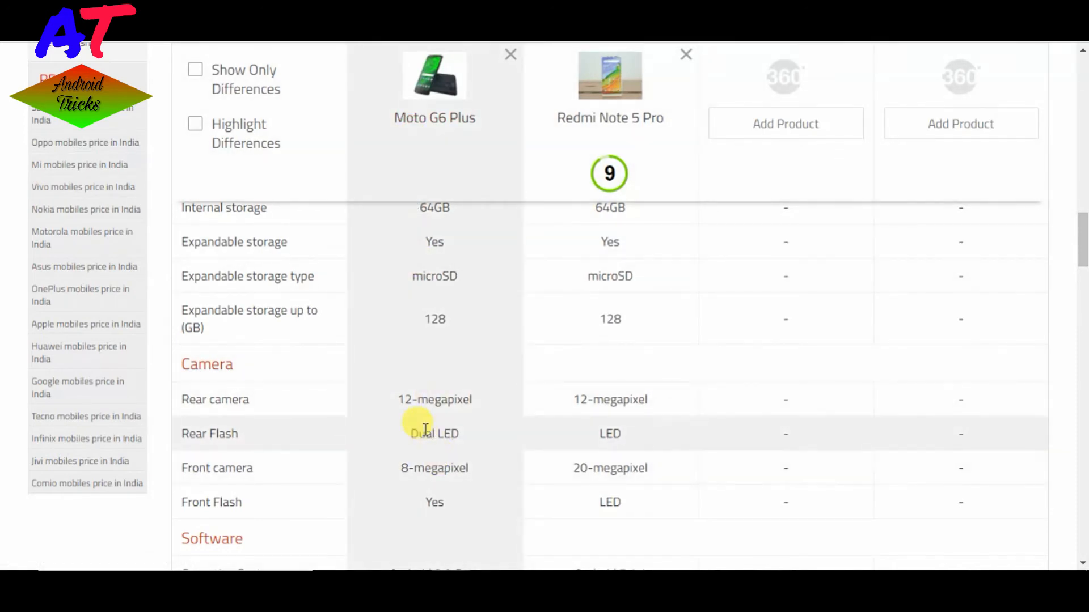
{"action": "mouse_move", "coordinate": [215, 469]}
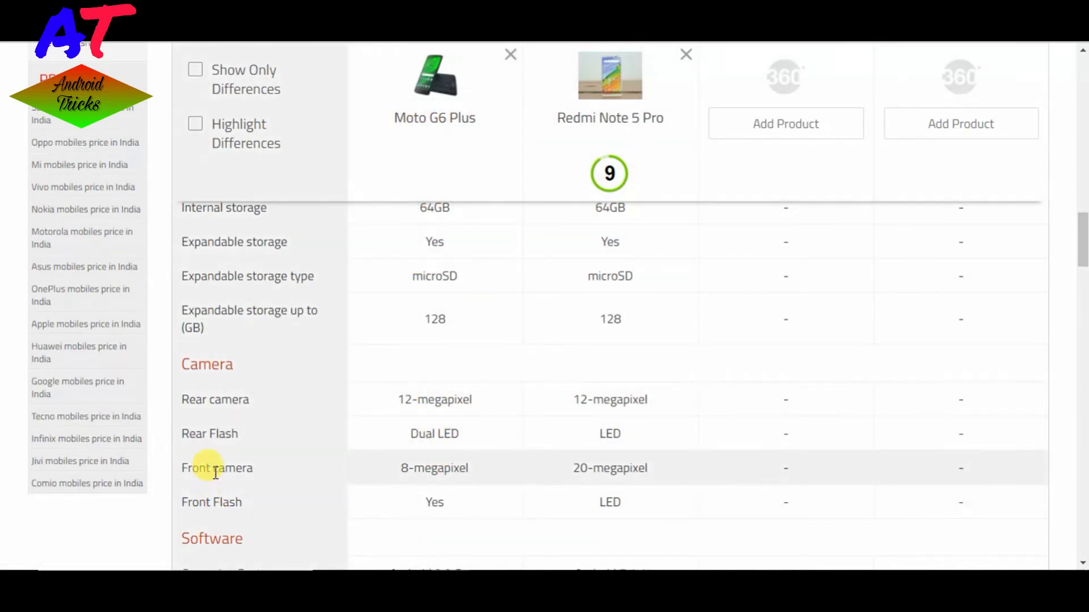
{"action": "mouse_move", "coordinate": [556, 479]}
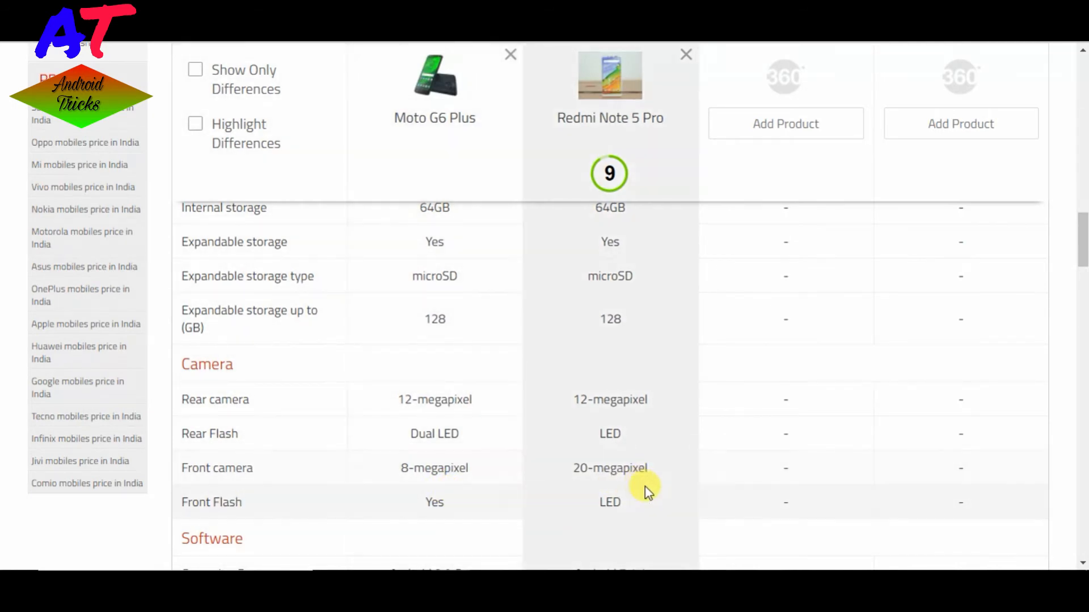
{"action": "mouse_move", "coordinate": [622, 507]}
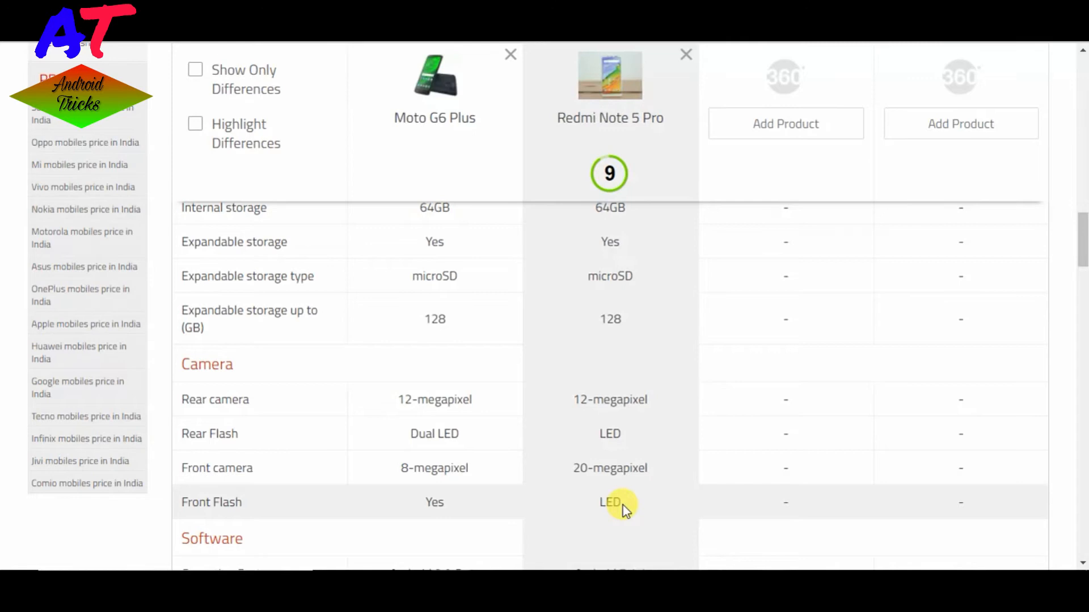
Scroll to the Software and Connectivity rows — OS, skin, Wi‑Fi, Bluetooth, NFC, headphones, SIMs
{"action": "scroll", "scroll_direction": "down", "scroll_amount": 3}
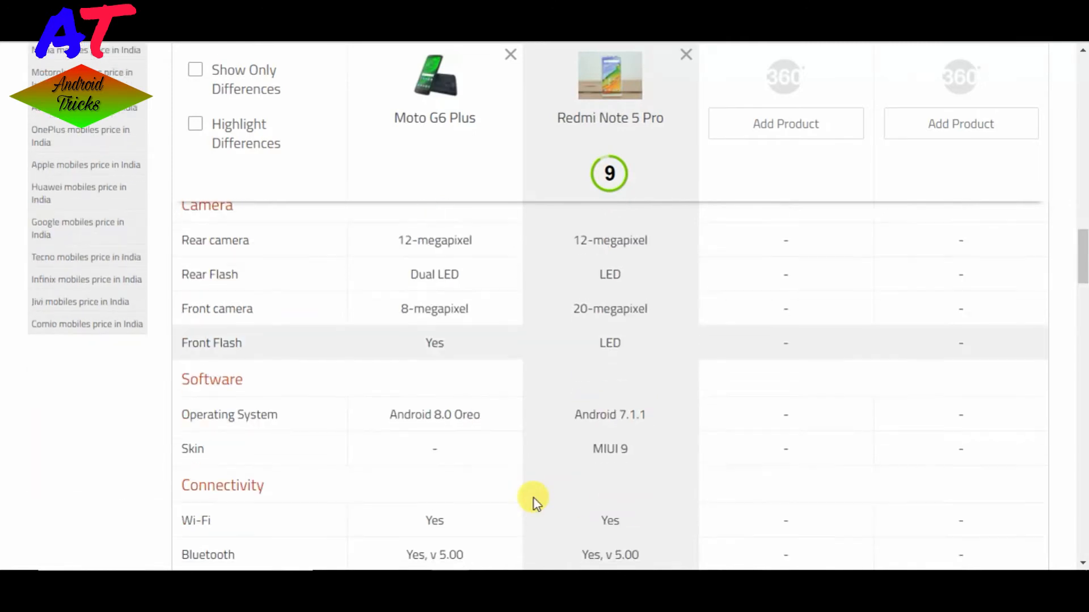
{"action": "scroll", "scroll_direction": "down", "scroll_amount": 3}
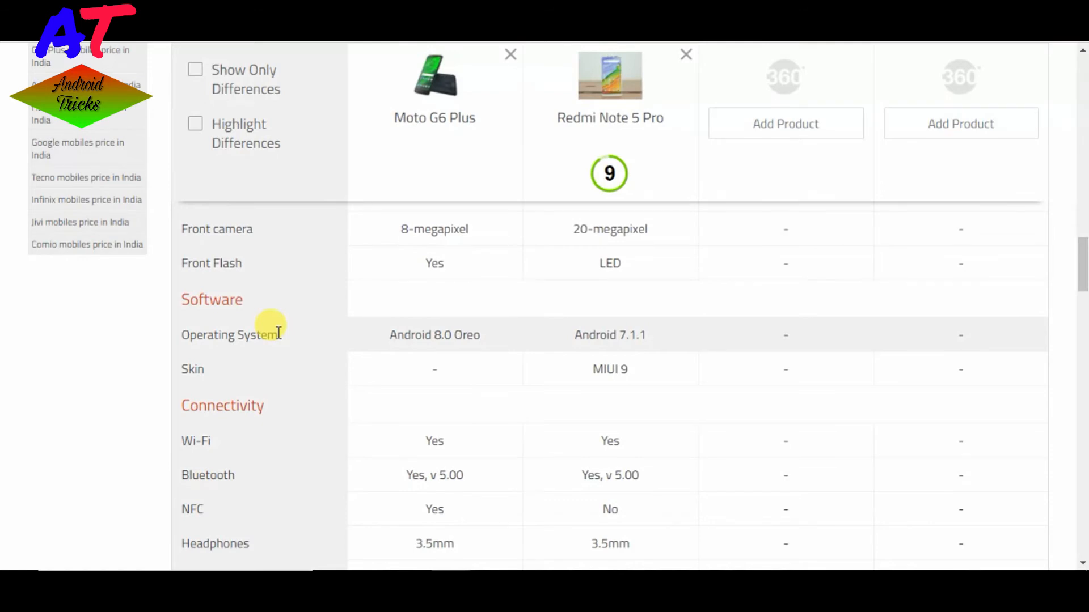
{"action": "mouse_move", "coordinate": [448, 354]}
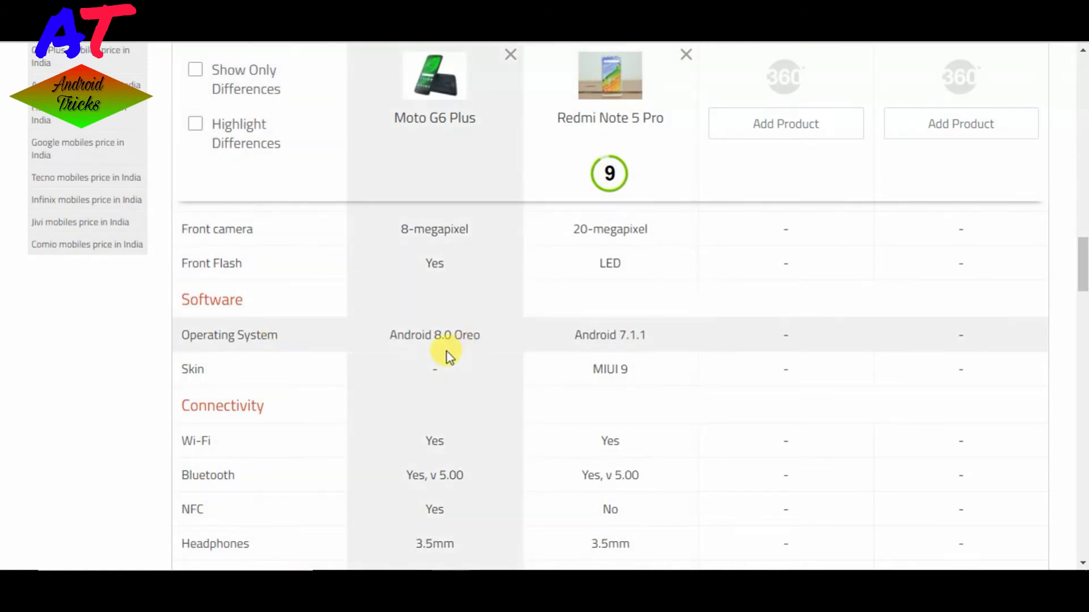
{"action": "mouse_move", "coordinate": [562, 335]}
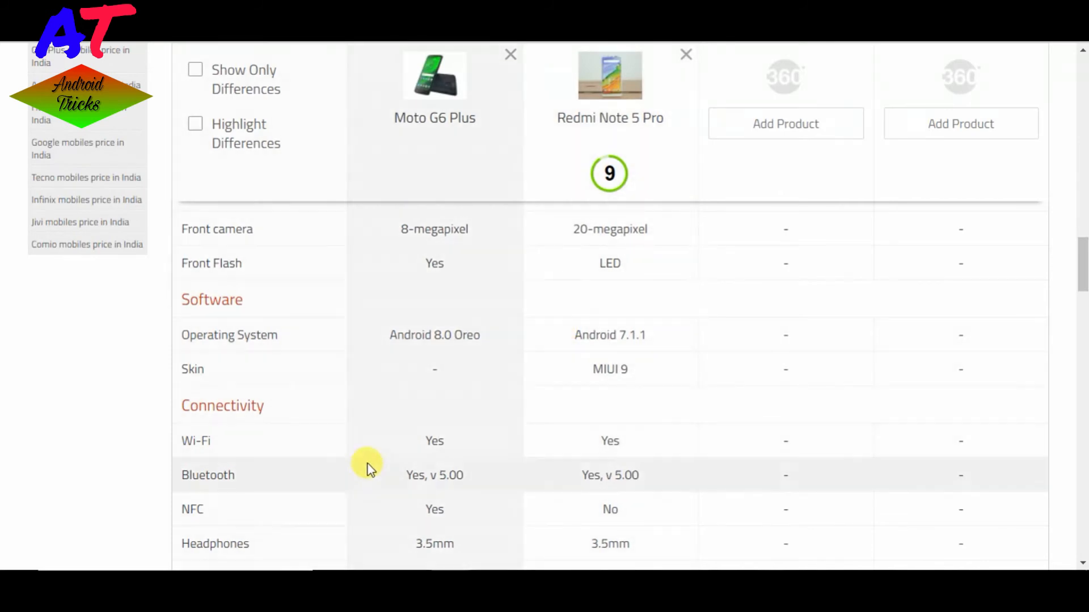
{"action": "mouse_move", "coordinate": [246, 479]}
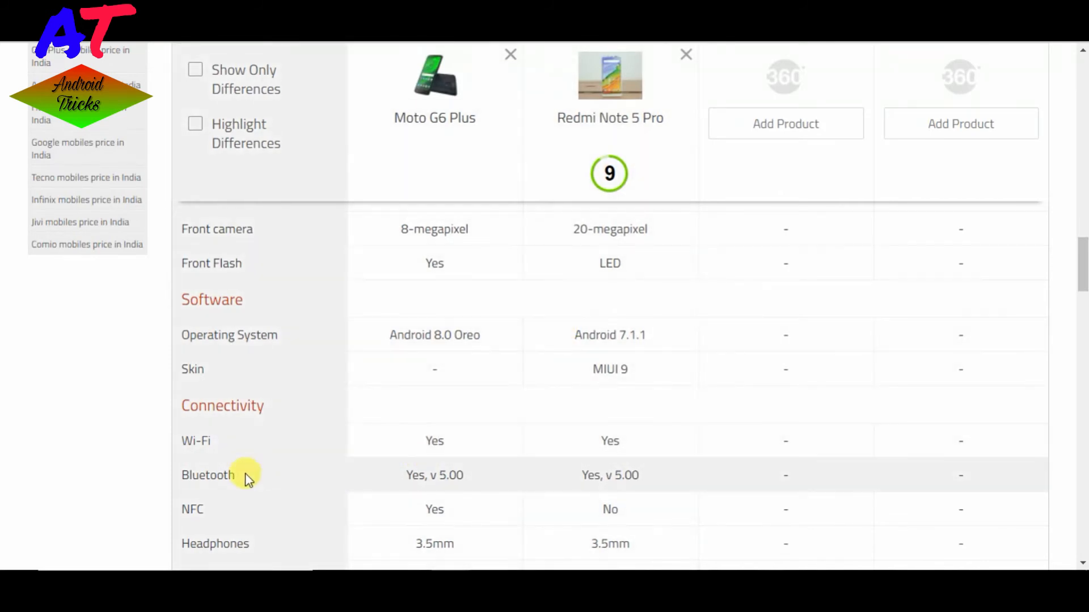
{"action": "scroll", "scroll_direction": "down", "scroll_amount": 3}
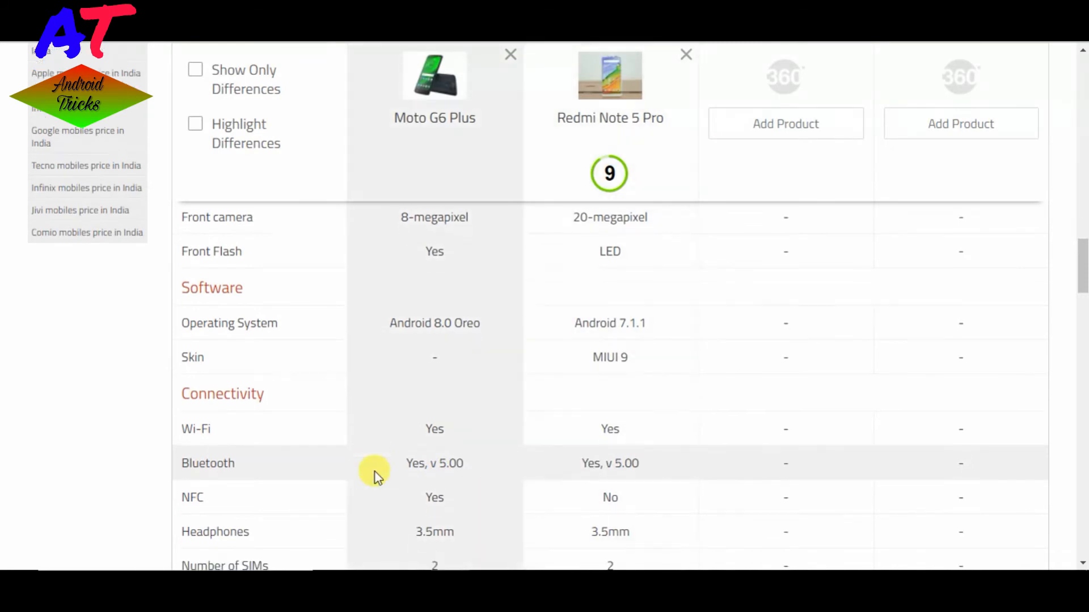
{"action": "scroll", "scroll_direction": "down", "scroll_amount": 3}
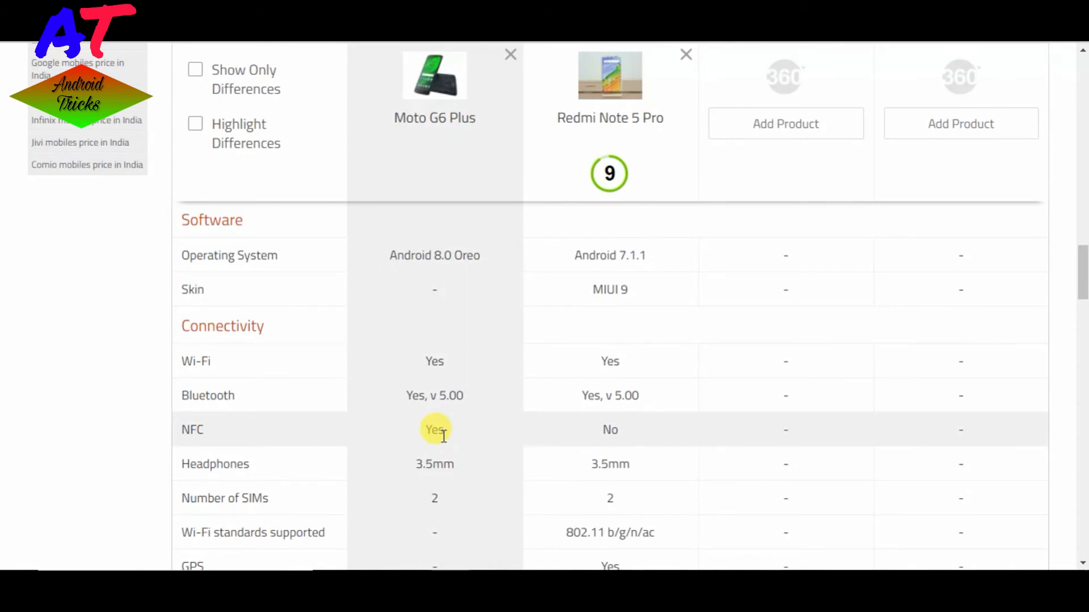
{"action": "mouse_move", "coordinate": [572, 448]}
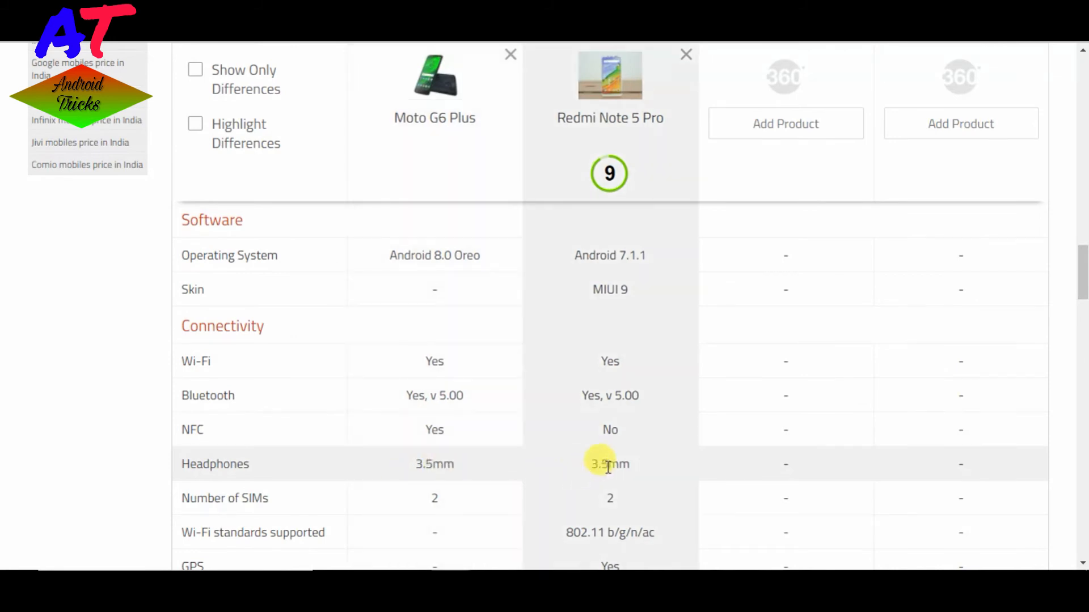
{"action": "mouse_move", "coordinate": [610, 487]}
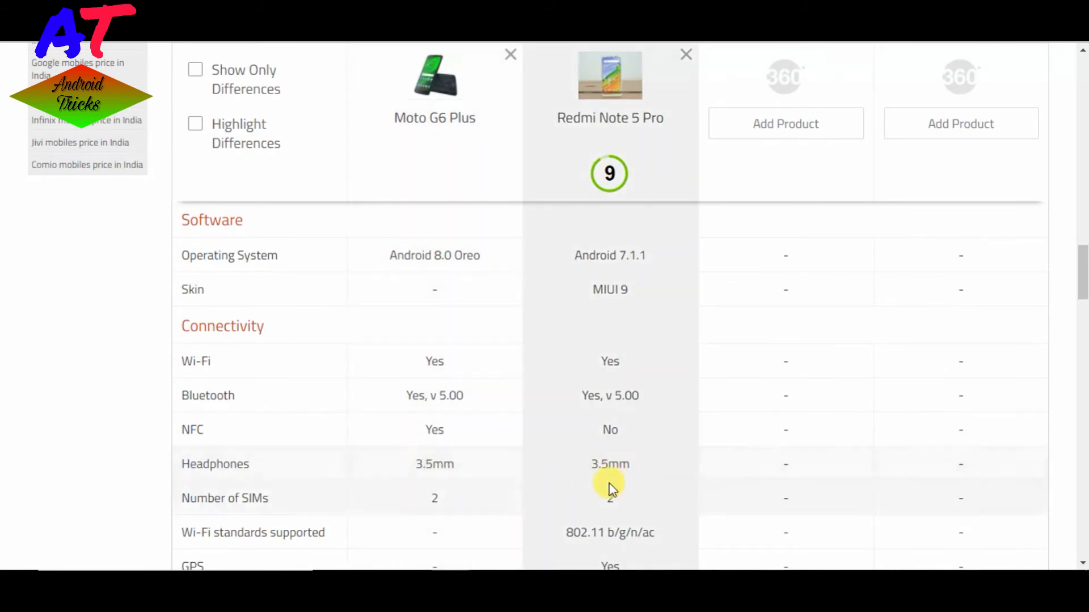
{"action": "mouse_move", "coordinate": [455, 501]}
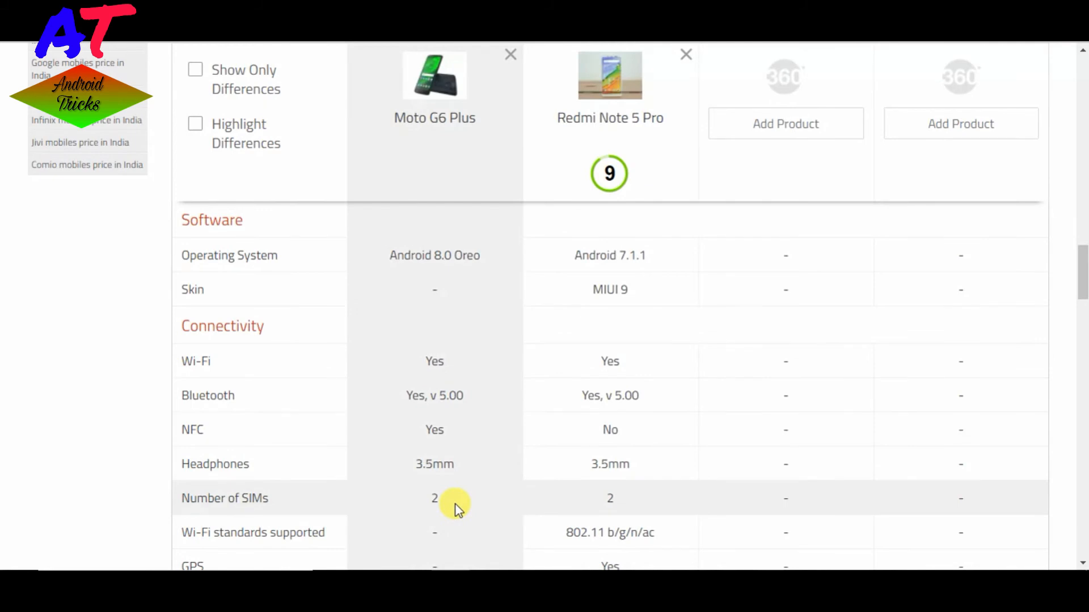
Scroll past Sim 1 and Sim 2 details to the Sensors rows — compass, proximity, accelerometer, gyroscope, barometer
{"action": "scroll", "scroll_direction": "down", "scroll_amount": 3}
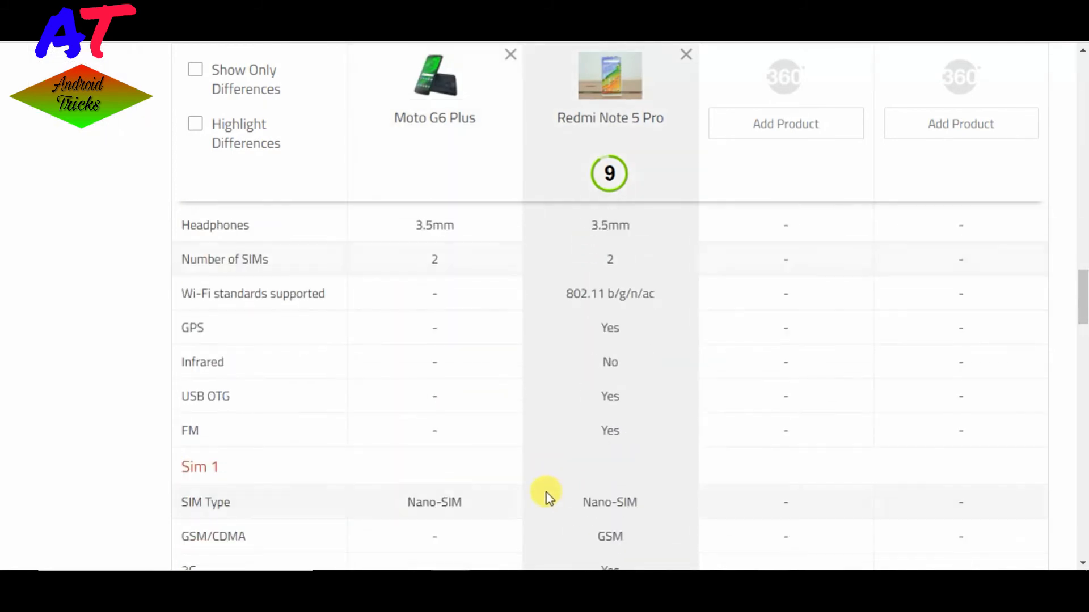
{"action": "mouse_move", "coordinate": [447, 443]}
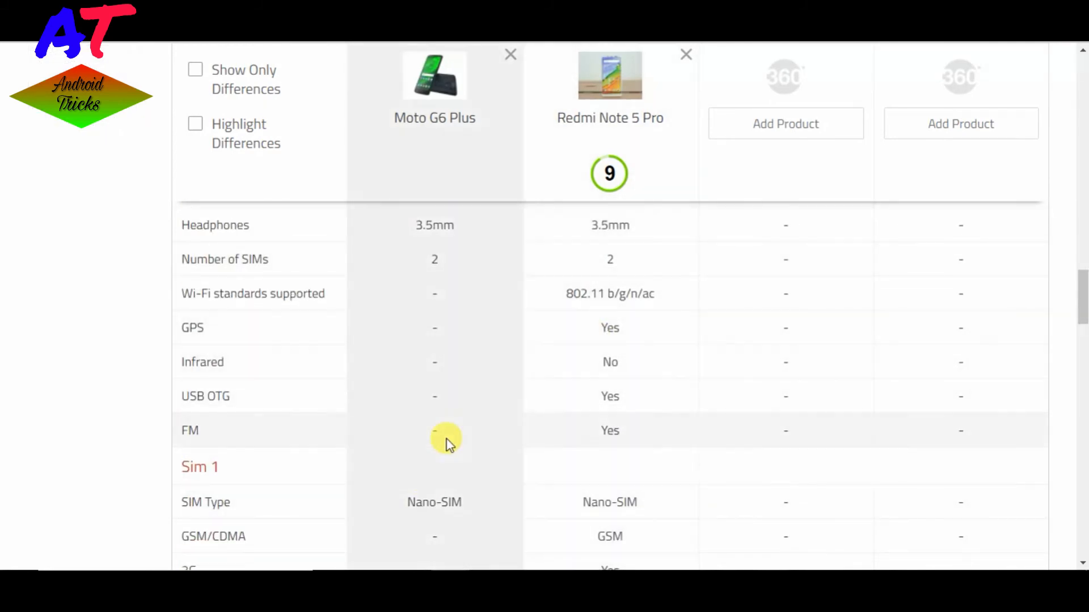
{"action": "scroll", "scroll_direction": "down", "scroll_amount": 3}
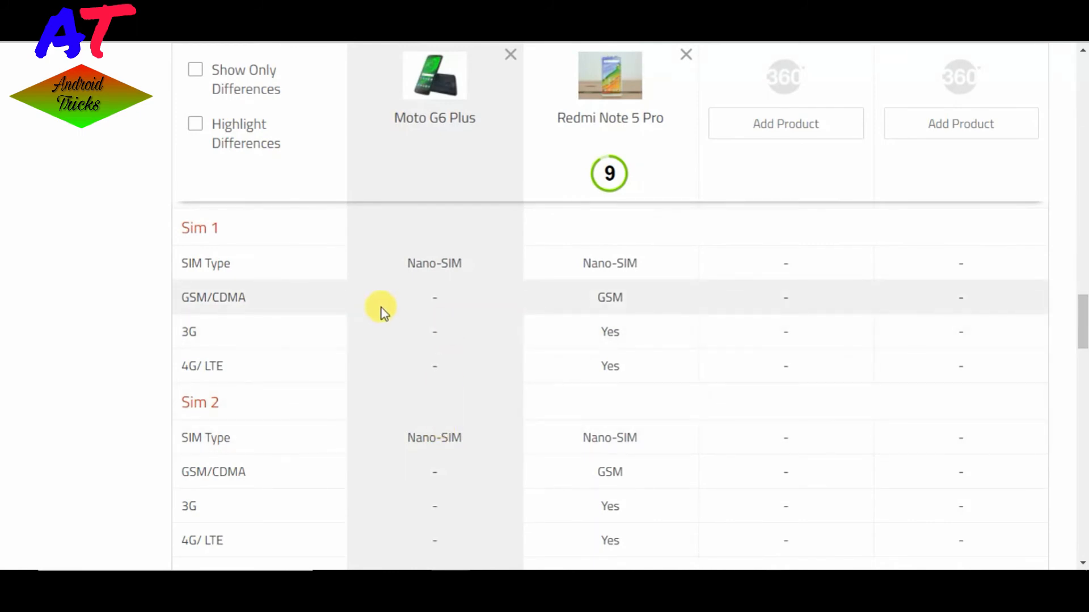
{"action": "mouse_move", "coordinate": [625, 236]}
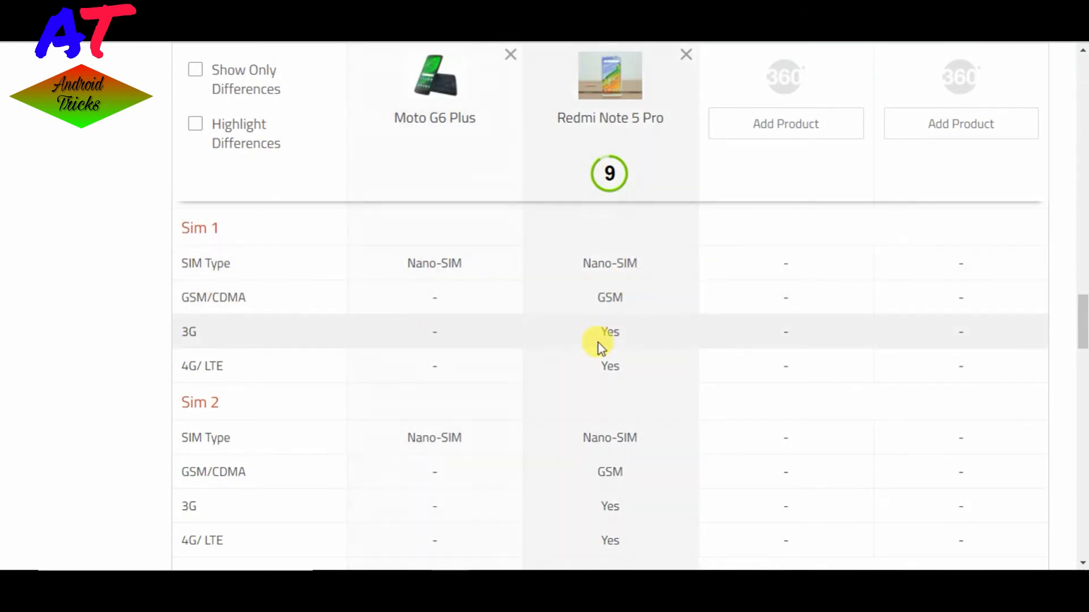
{"action": "mouse_move", "coordinate": [513, 431]}
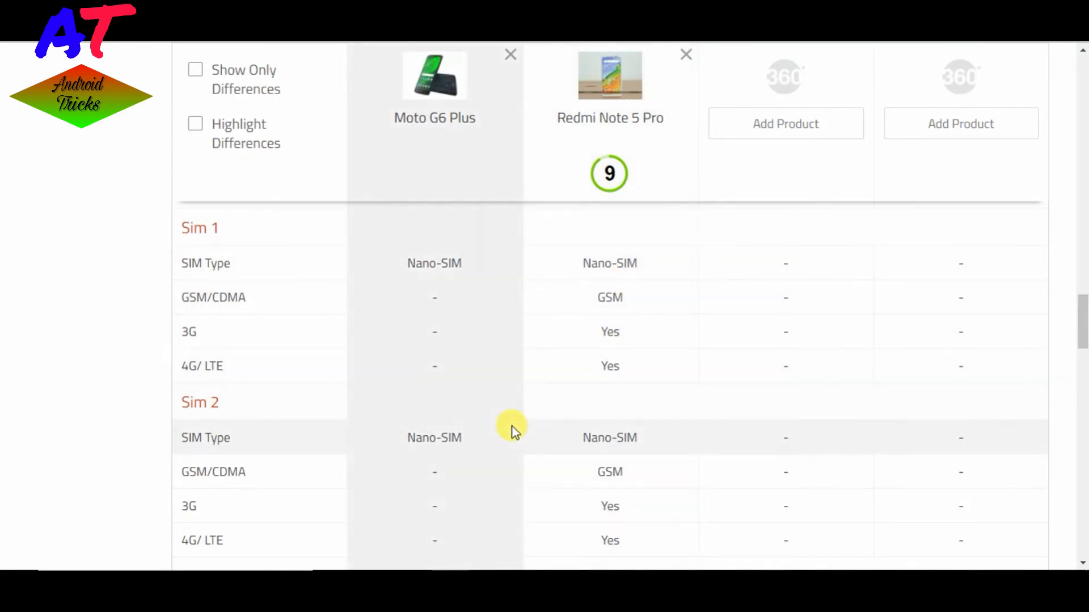
{"action": "scroll", "scroll_direction": "down", "scroll_amount": 3}
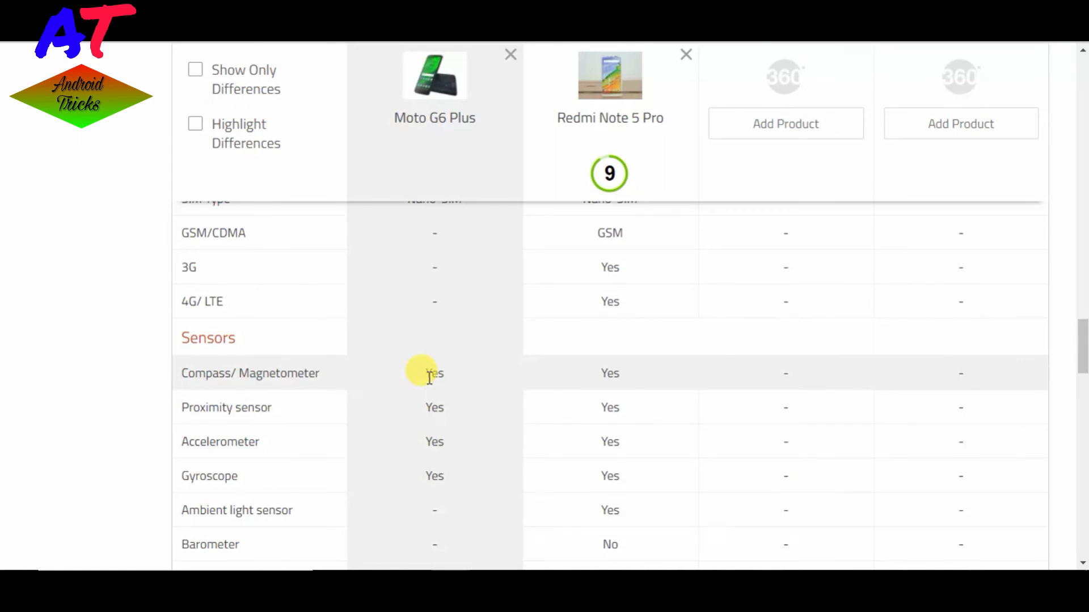
{"action": "mouse_move", "coordinate": [332, 429]}
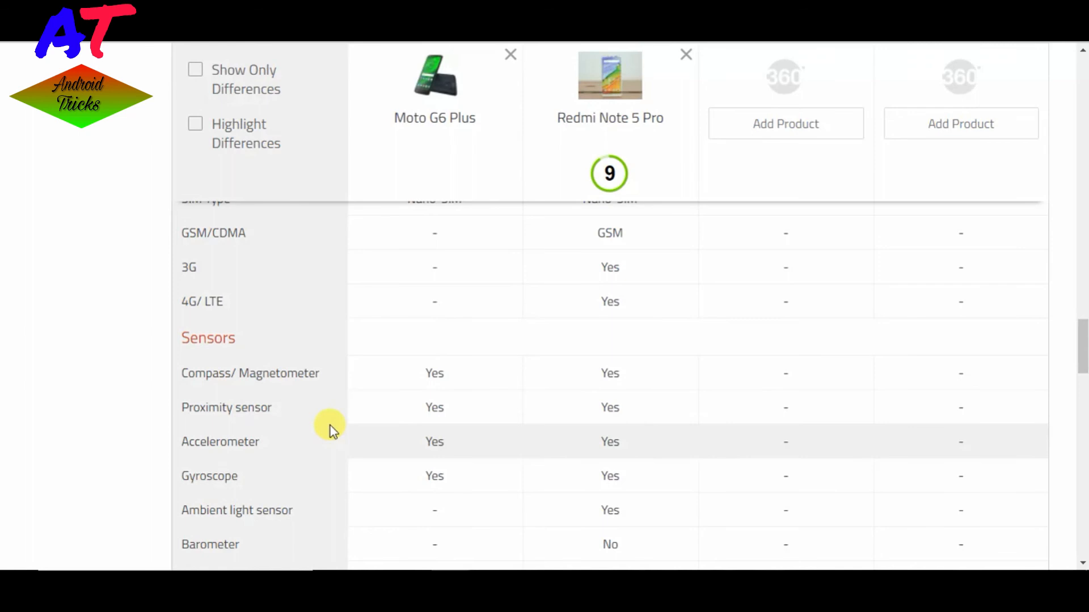
{"action": "mouse_move", "coordinate": [429, 406]}
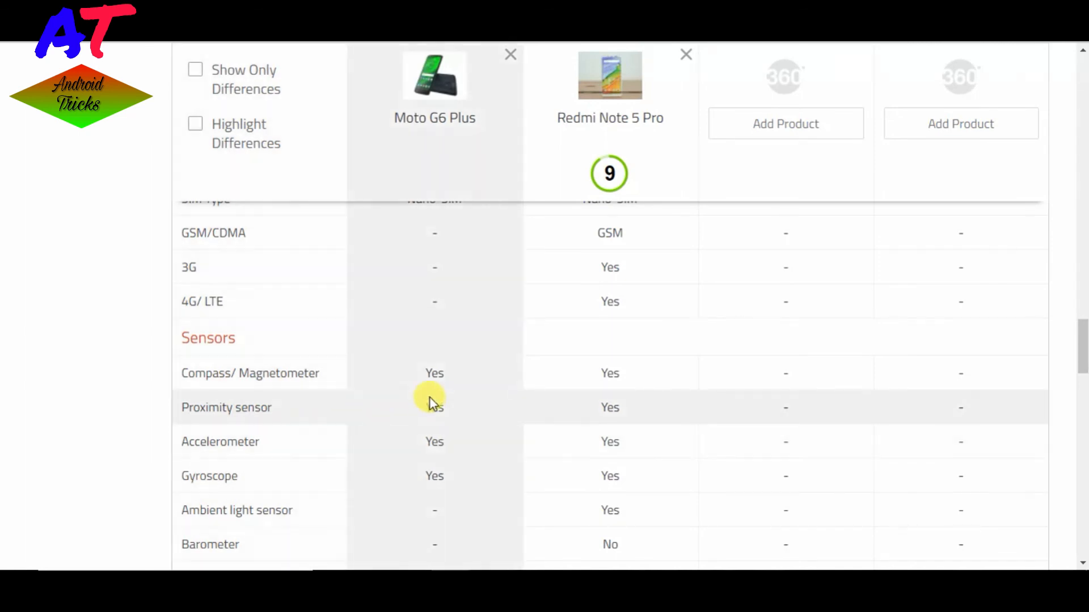
{"action": "mouse_move", "coordinate": [368, 450]}
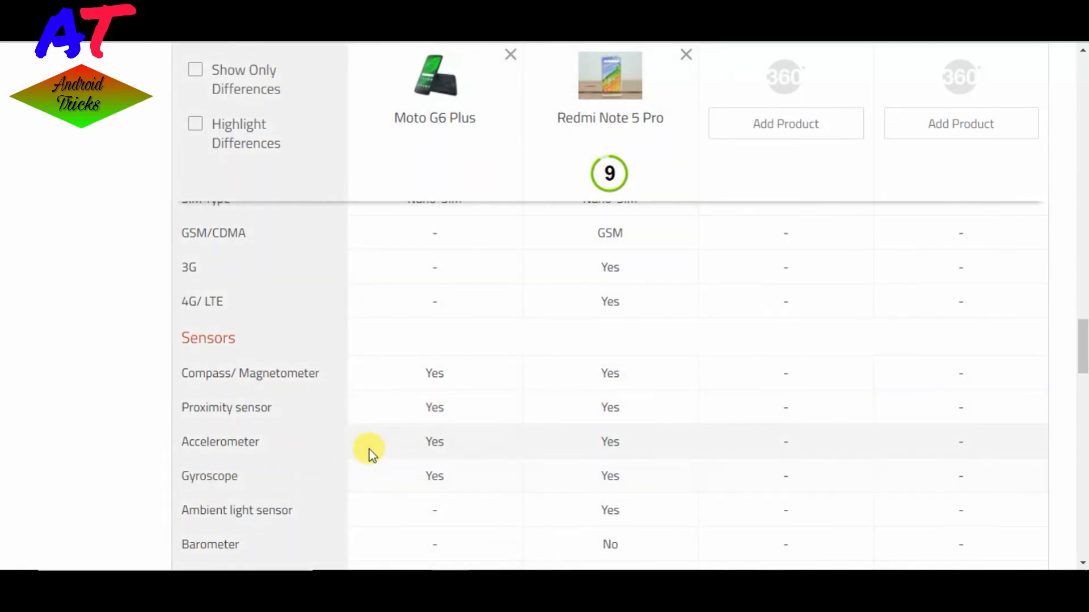
{"action": "mouse_move", "coordinate": [308, 493]}
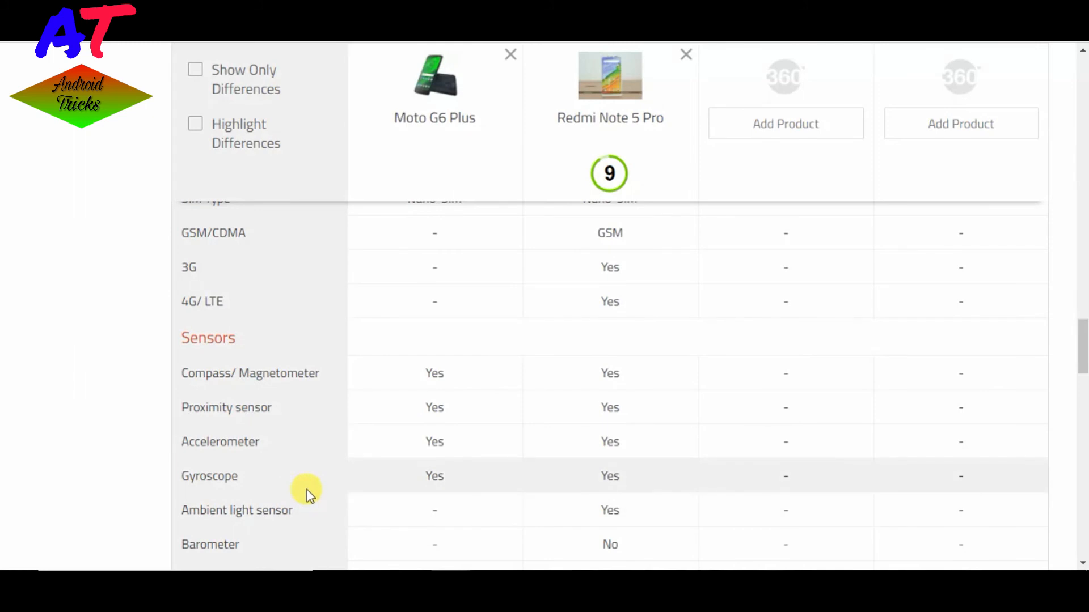
Reach the Temperature sensor row, then scroll back up to the Headphones–FM, GPS, USB OTG and Sim 1 rows
{"action": "scroll", "scroll_direction": "down", "scroll_amount": 3}
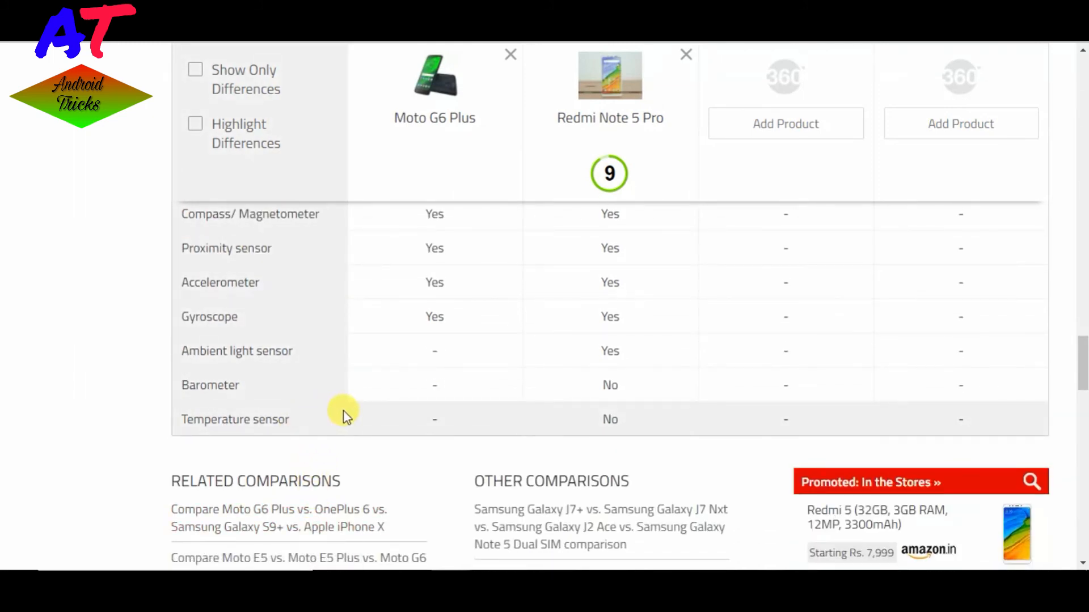
{"action": "scroll", "scroll_direction": "up", "scroll_amount": 3}
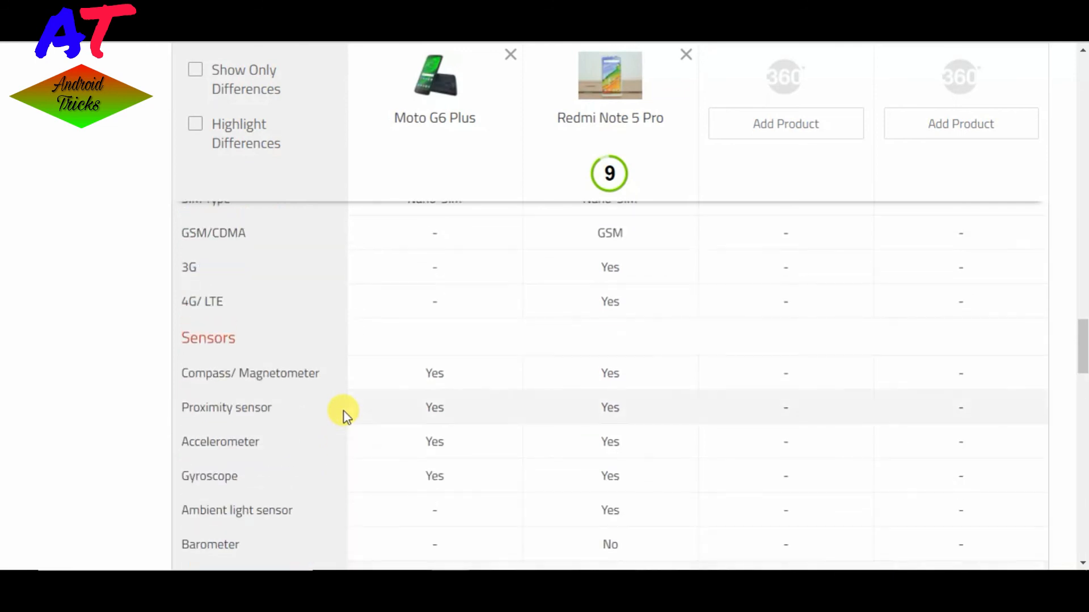
{"action": "scroll", "scroll_direction": "up", "scroll_amount": 3}
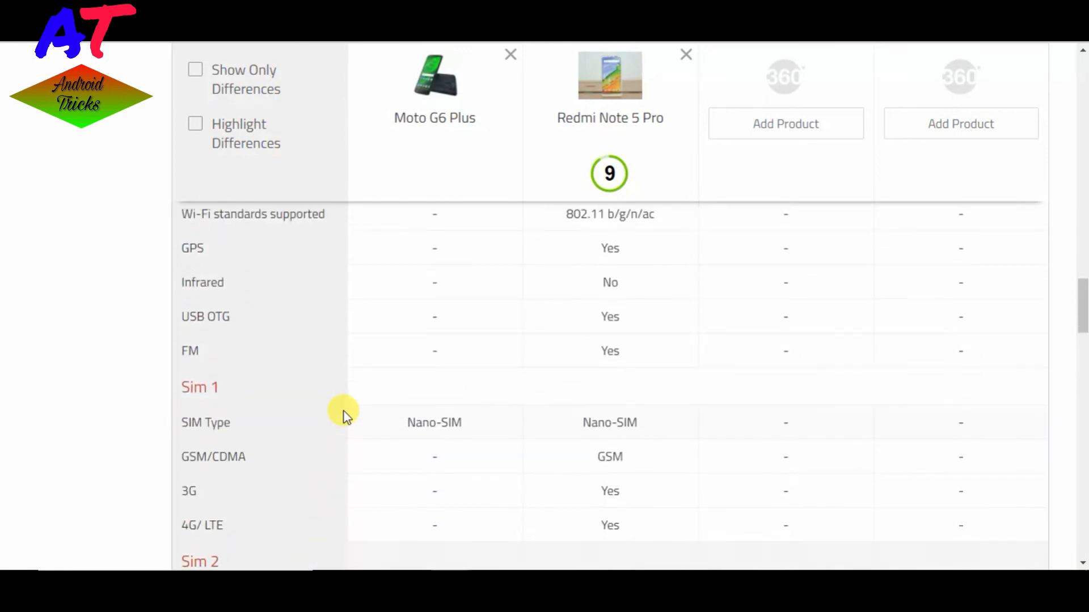
{"action": "scroll", "scroll_direction": "up", "scroll_amount": 3}
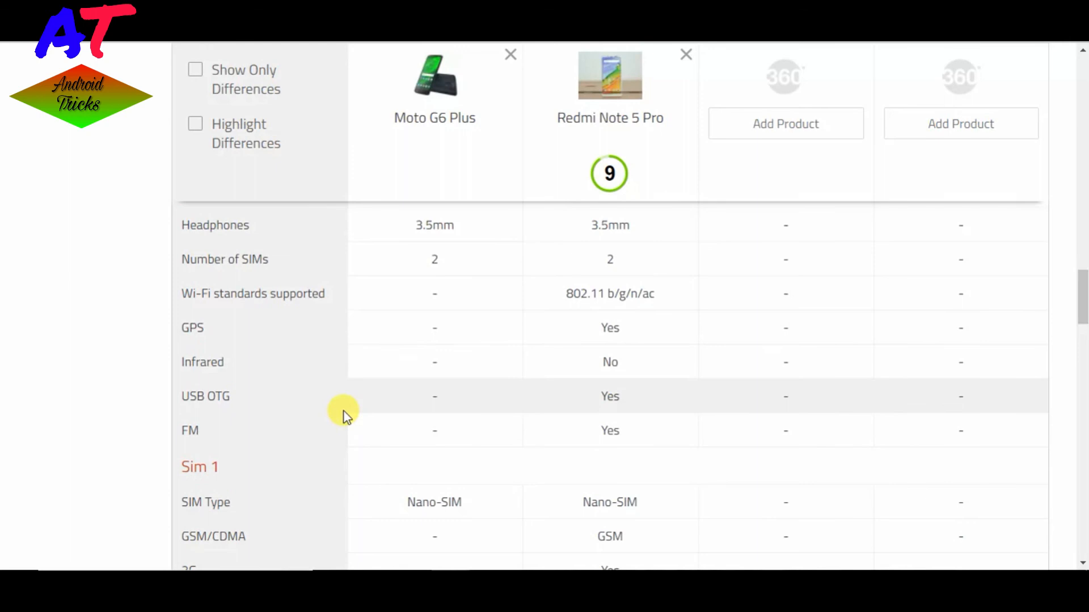